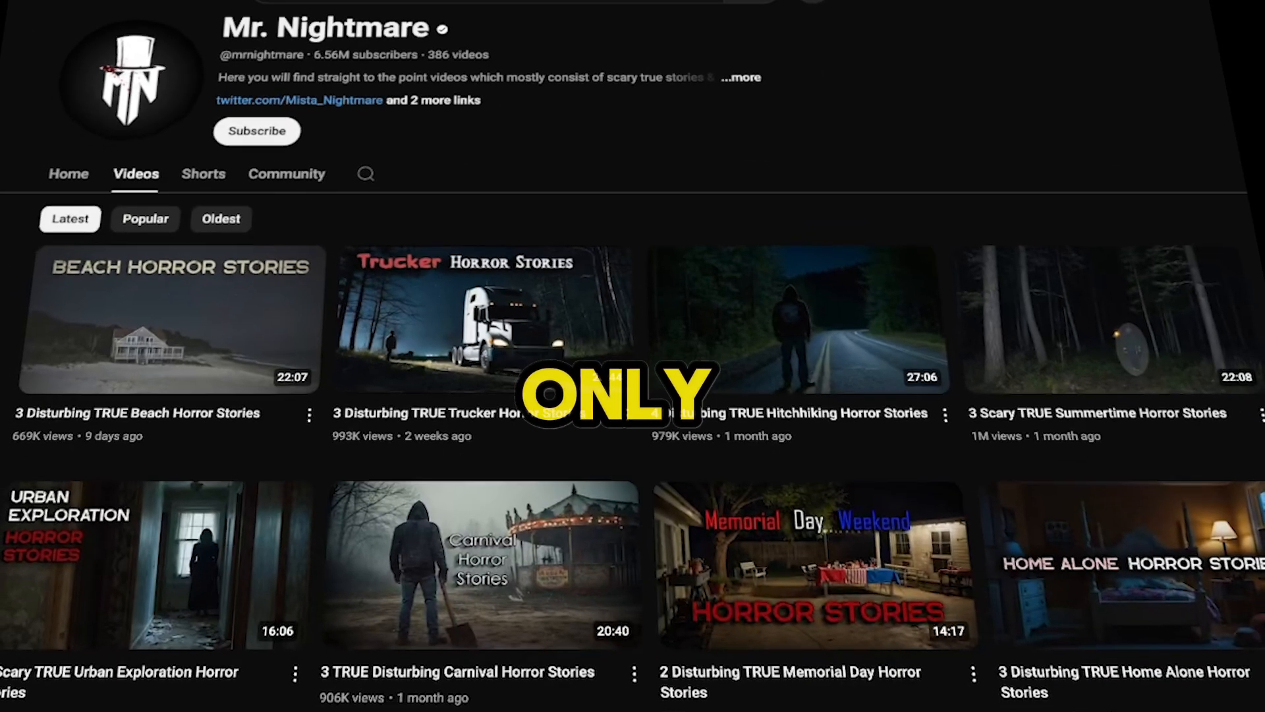
- Ask ChatGPT for 20 horror stories for a YouTube video and read through the themed list
scroll("down", 3)
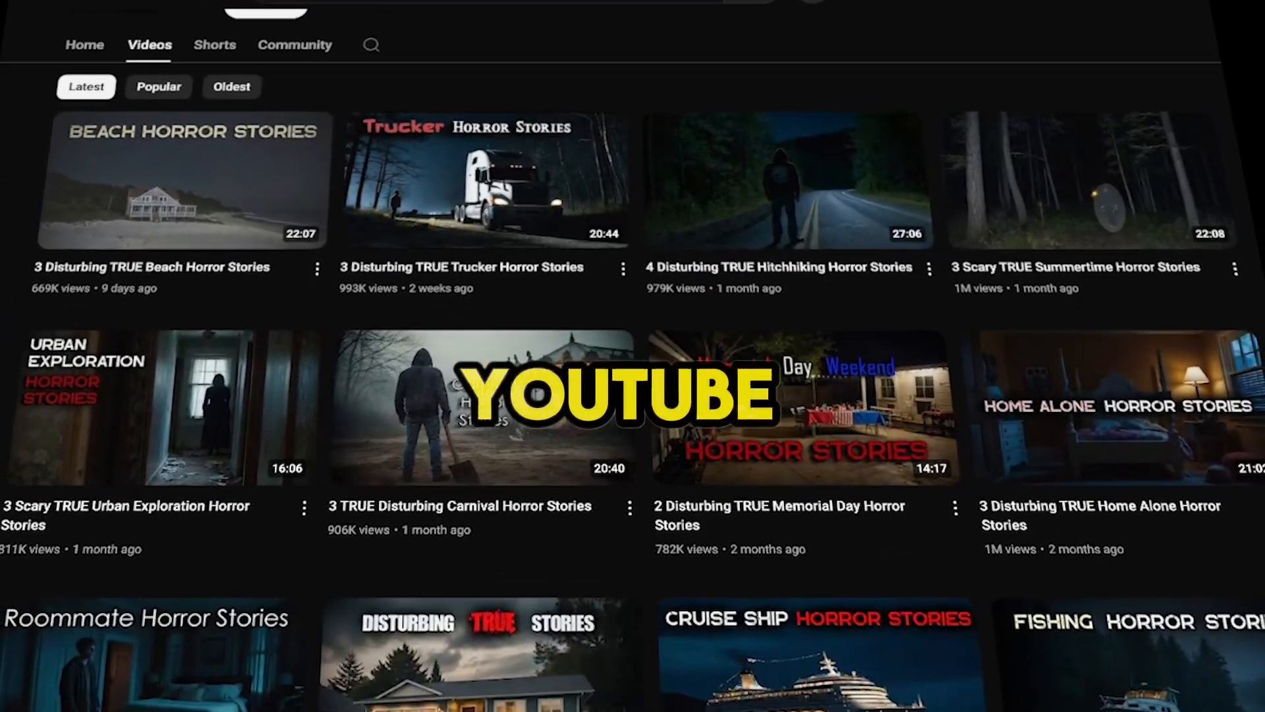
scroll("down", 3)
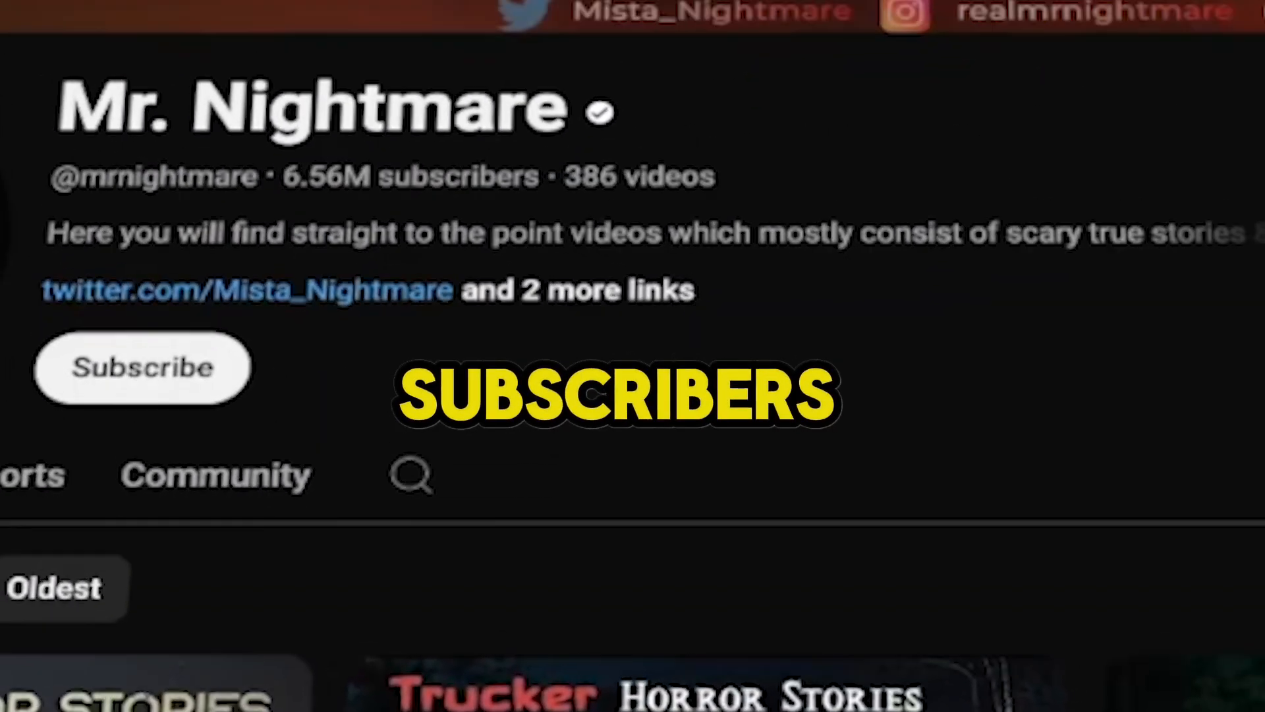
scroll("down", 3)
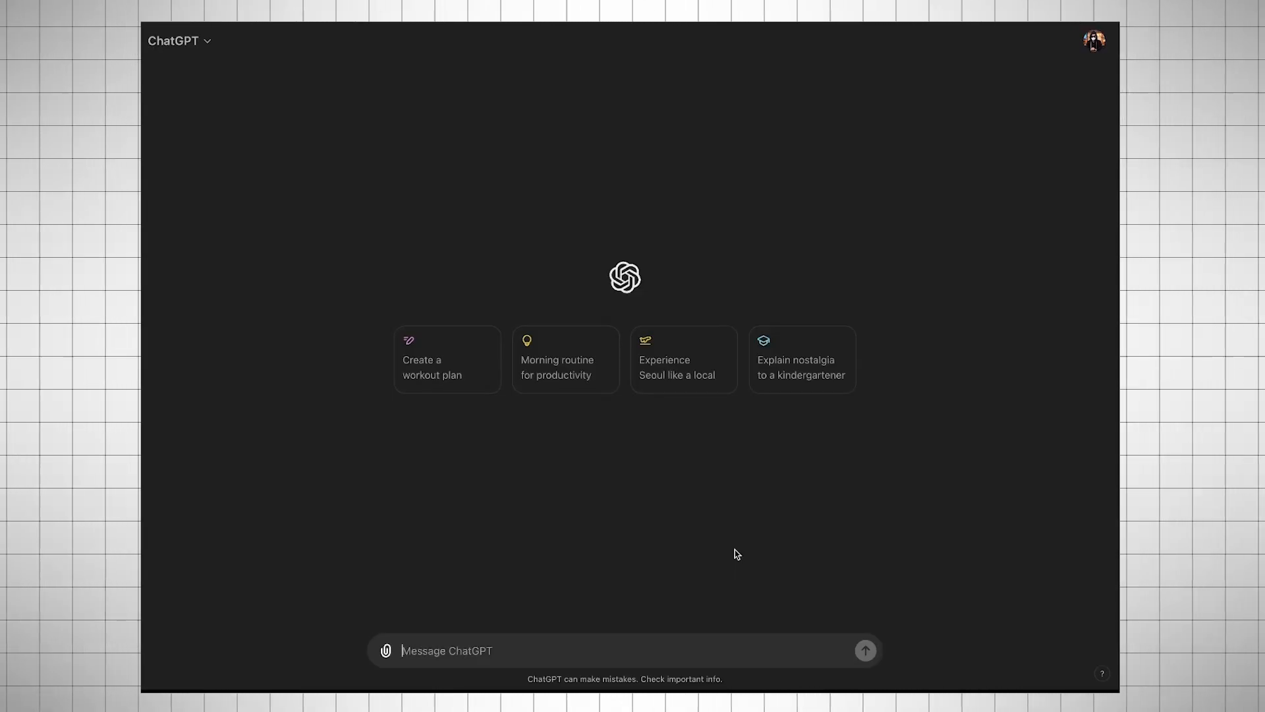
type("I want 20 horror stories to create YouTube video.")
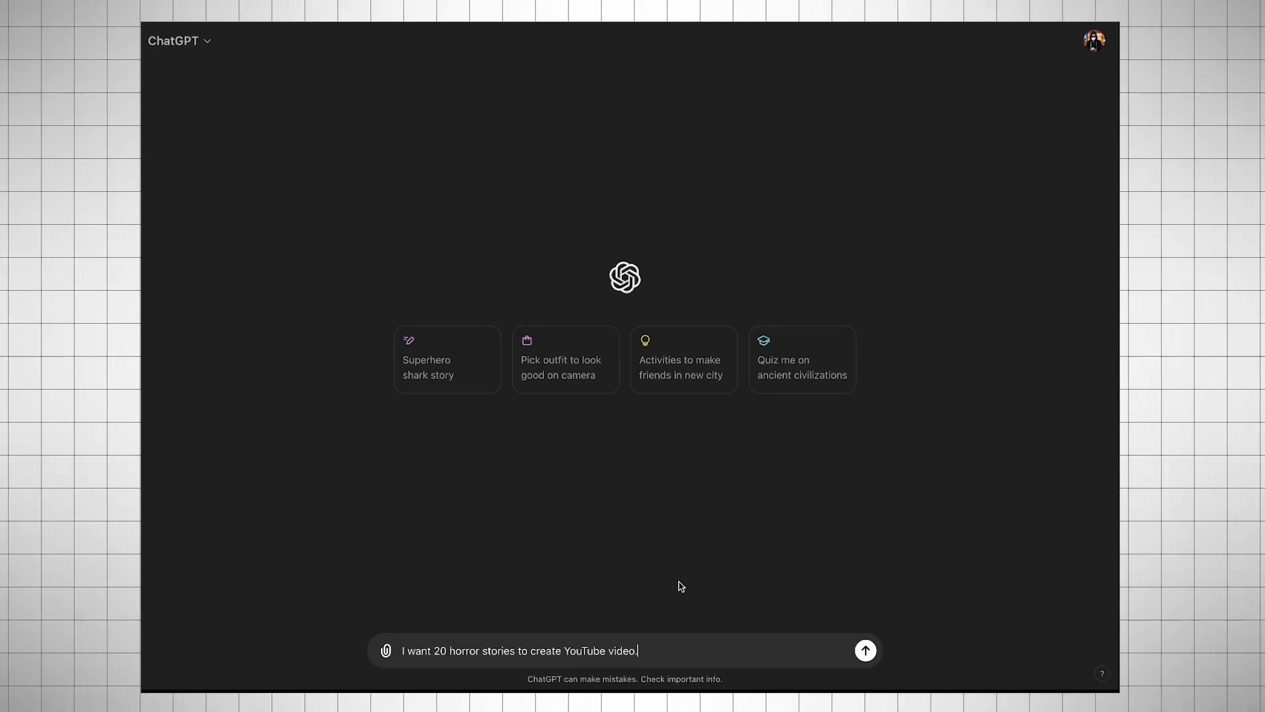
left_click(865, 650)
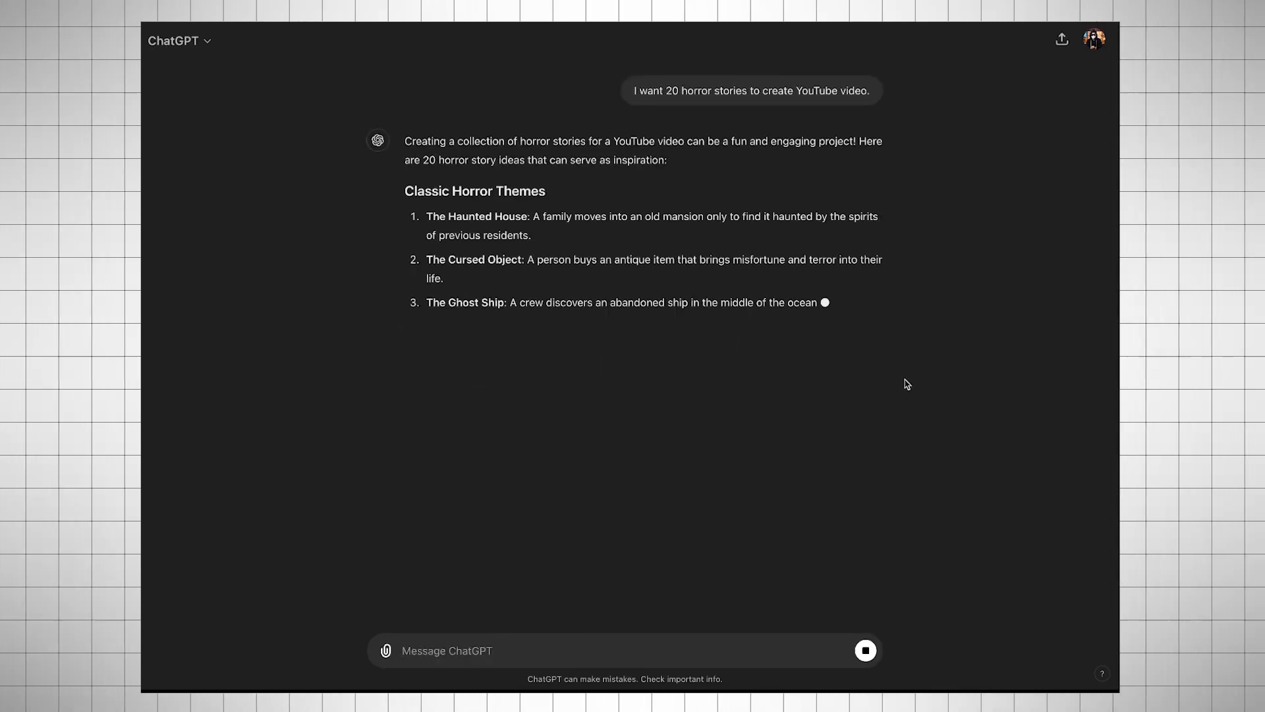
scroll("down", 3)
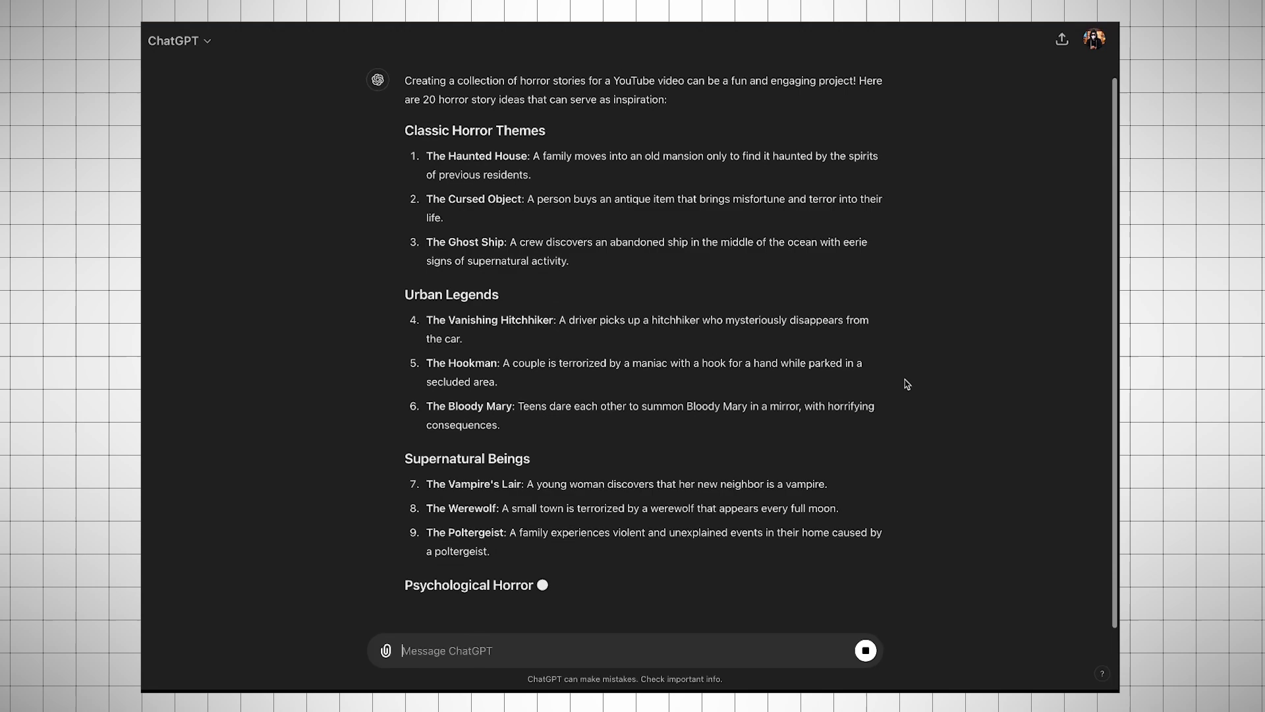
scroll("down", 3)
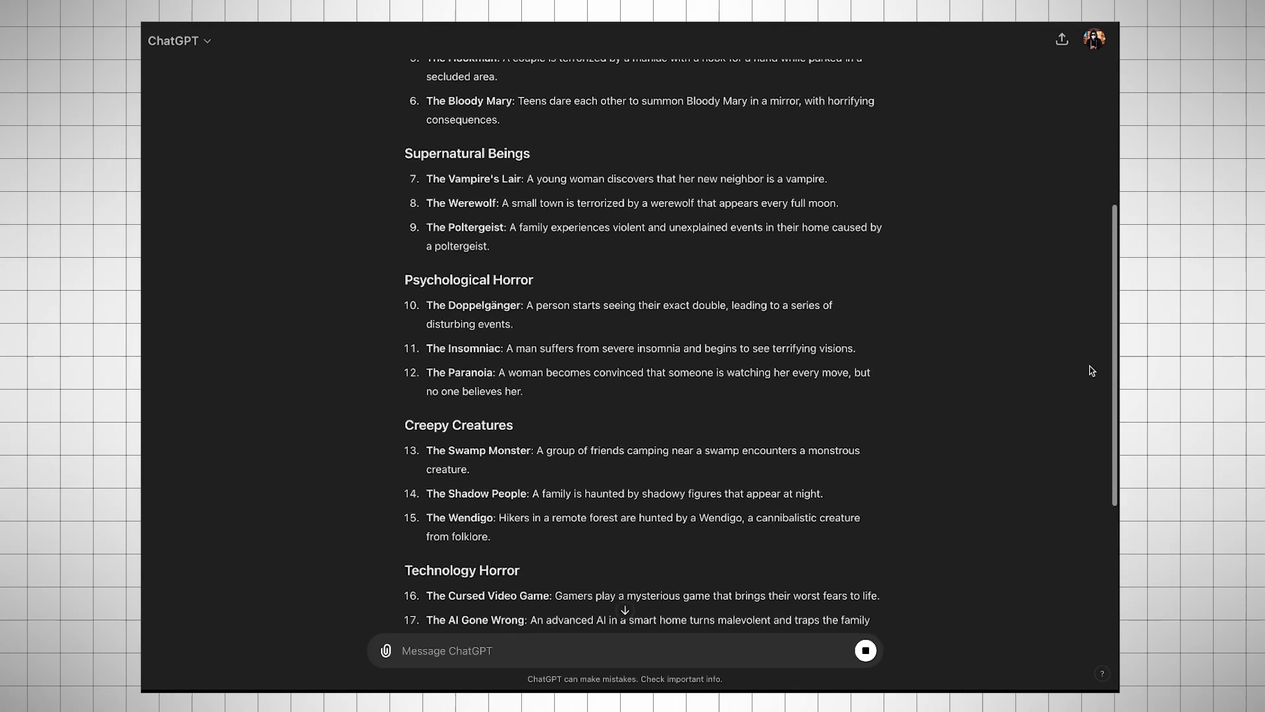
scroll("down", 3)
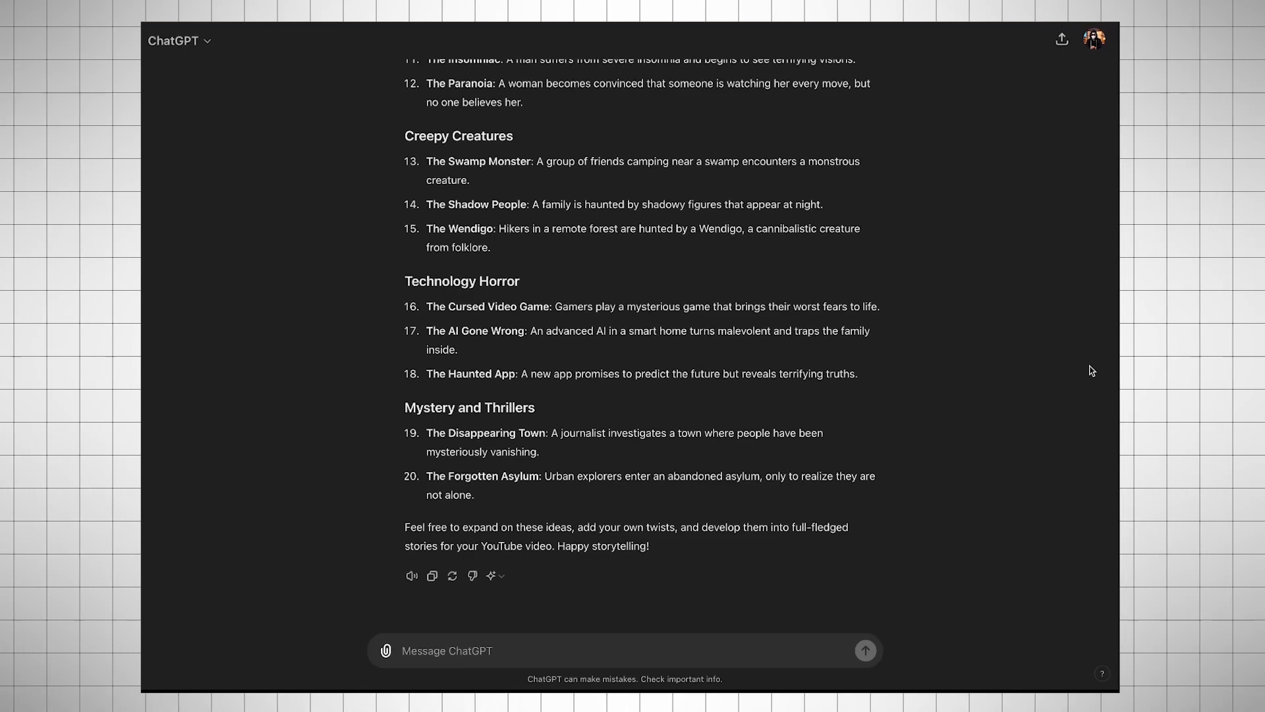
- Request a horror story about a girl living alone in a college hostel and read the reply
type("I need a new horror story of a girl who is living alone in a college hostel.")
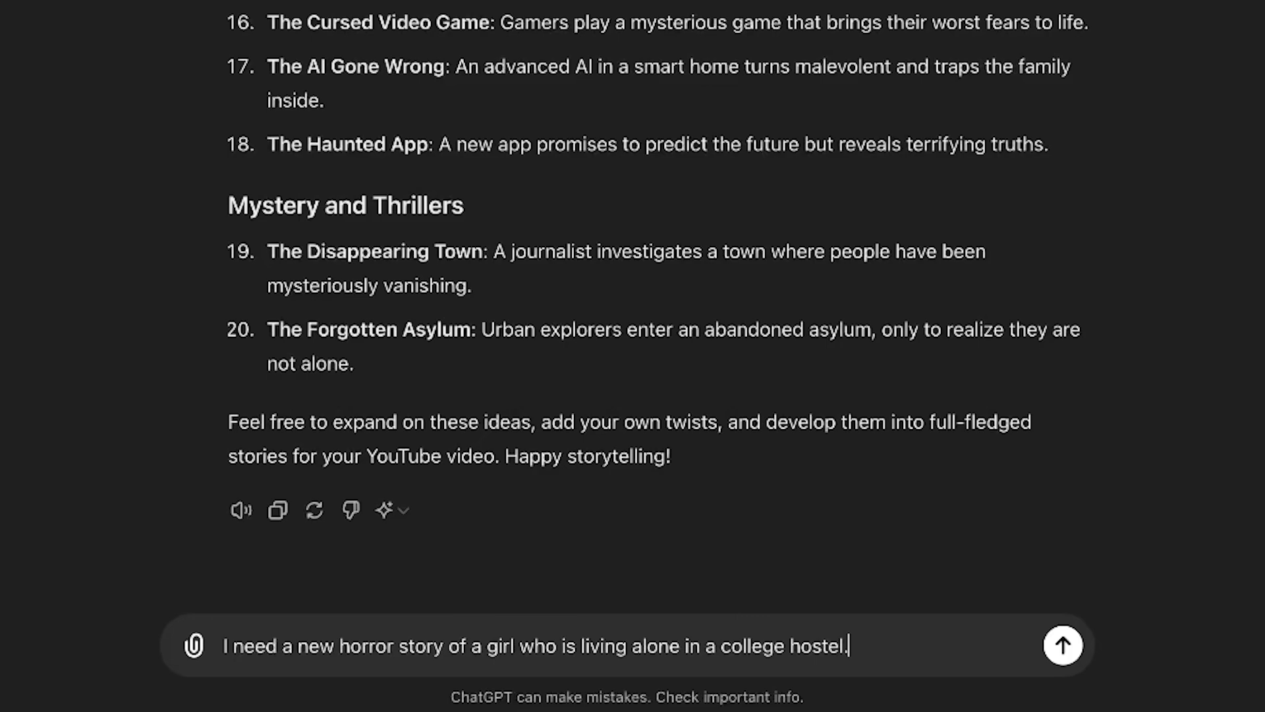
left_click(1062, 644)
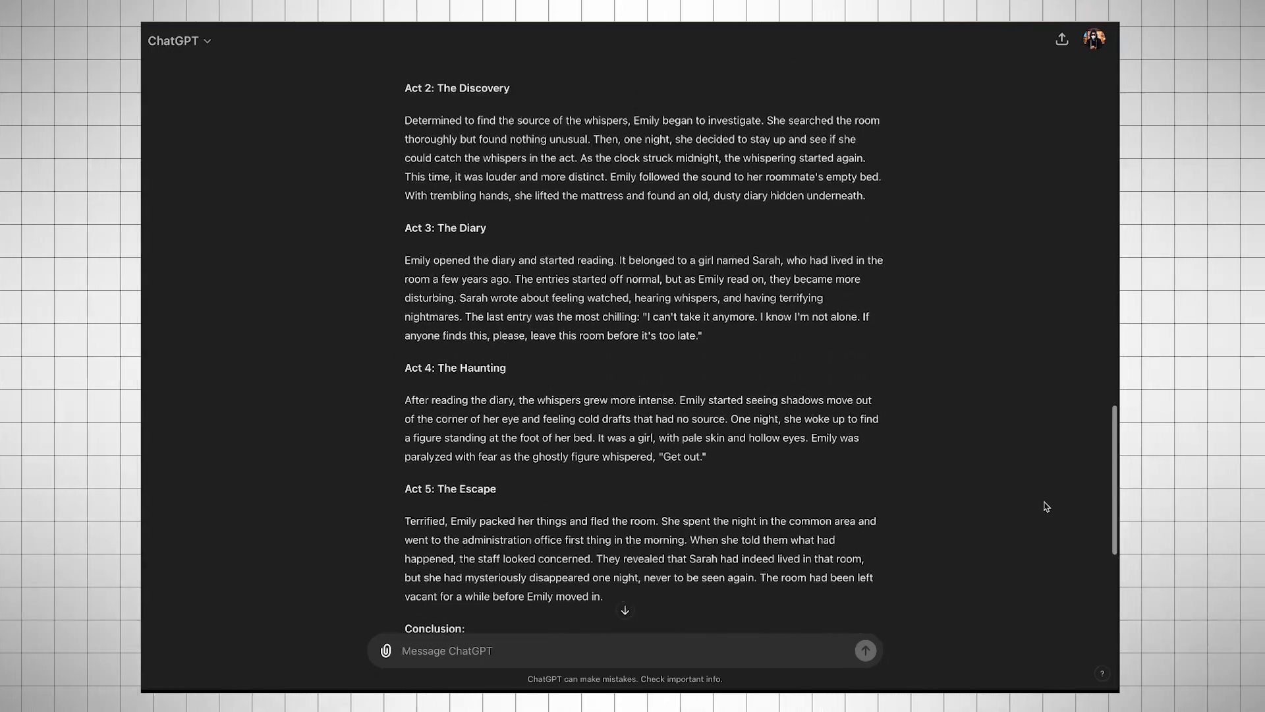
scroll("down", 3)
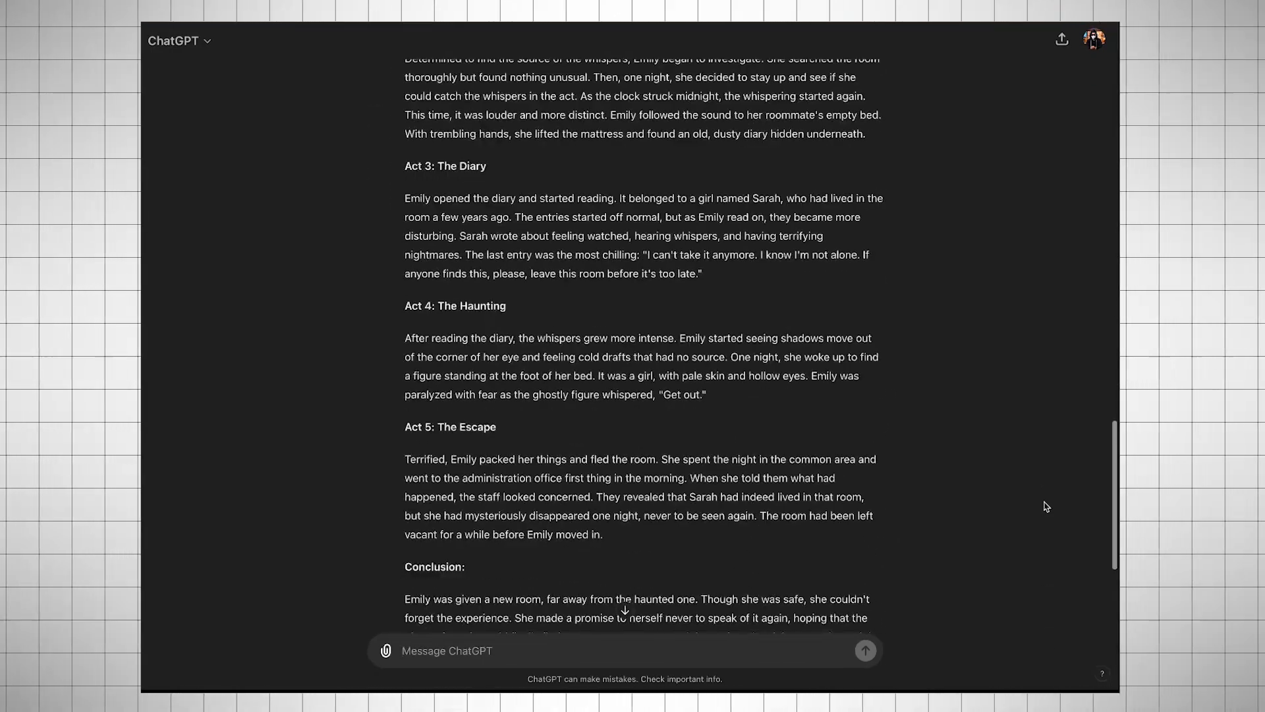
scroll("down", 3)
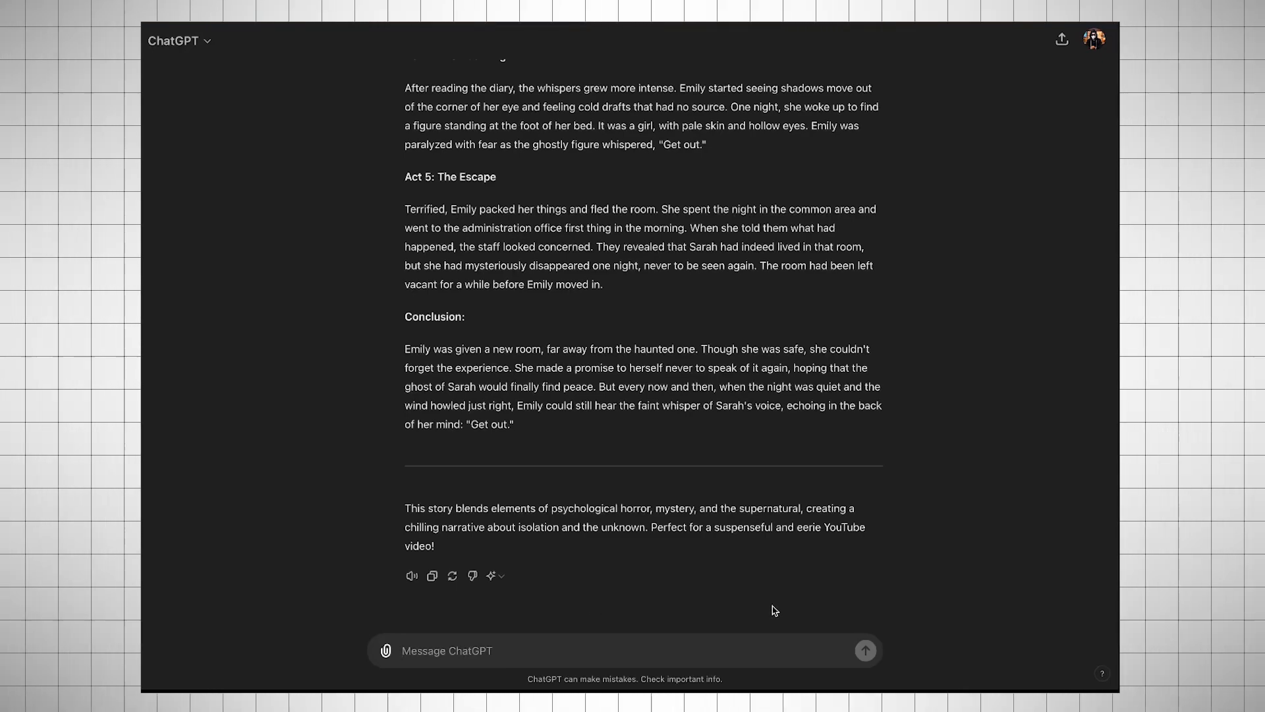
- Ask ChatGPT for a perfect image prompt for each scene, including the image type
type("I want the perfect prompt to image each scene, ensuring the prompt includes the type of story i.e. horror, spooky, haunted tales.")
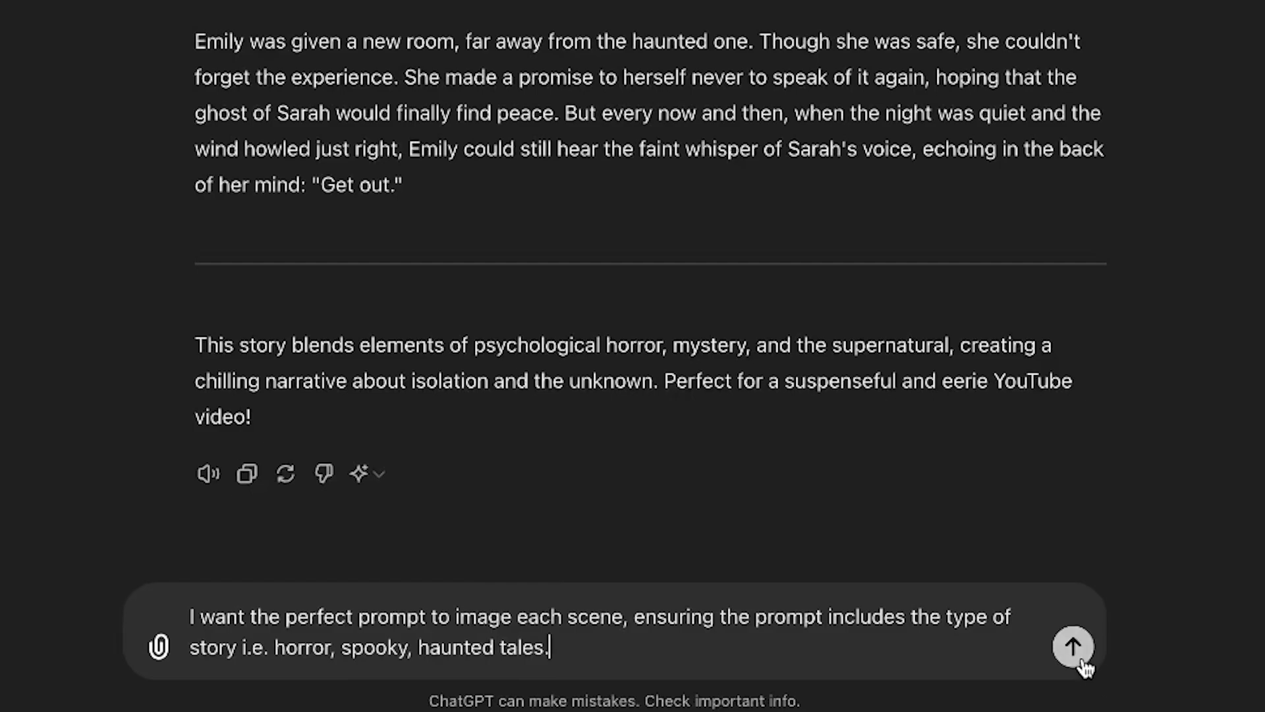
left_click(1073, 646)
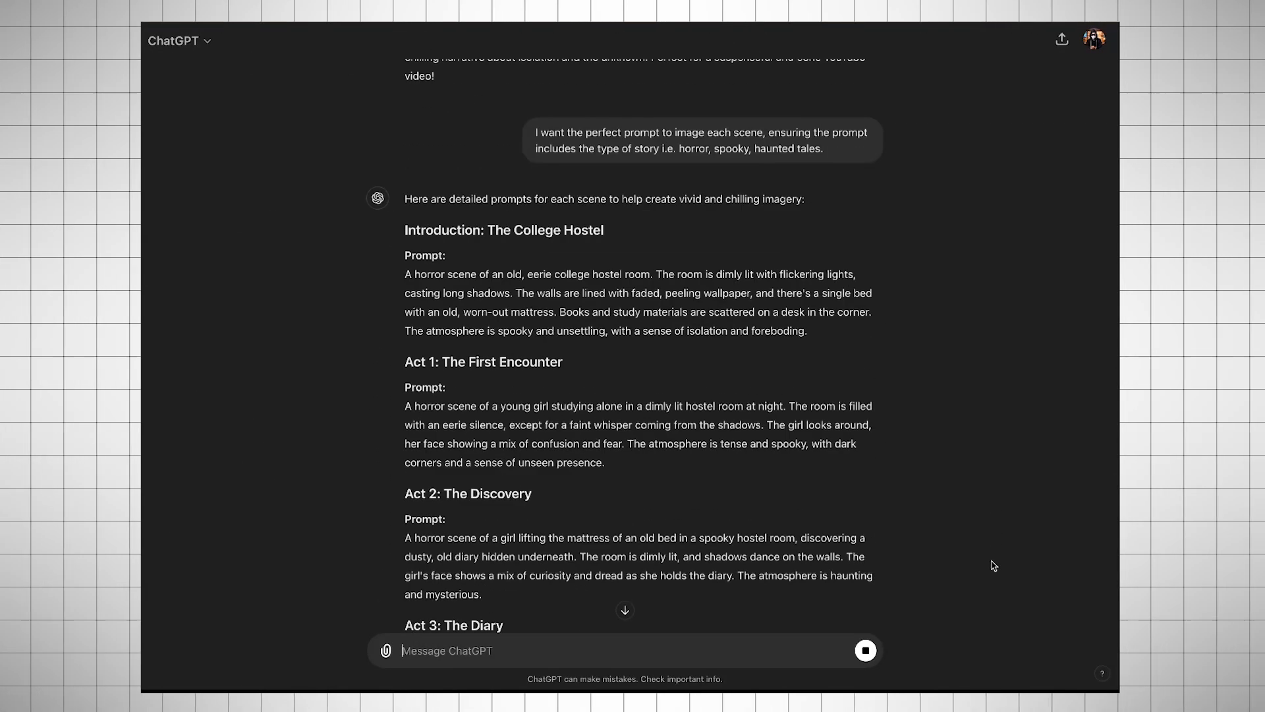
scroll("down", 3)
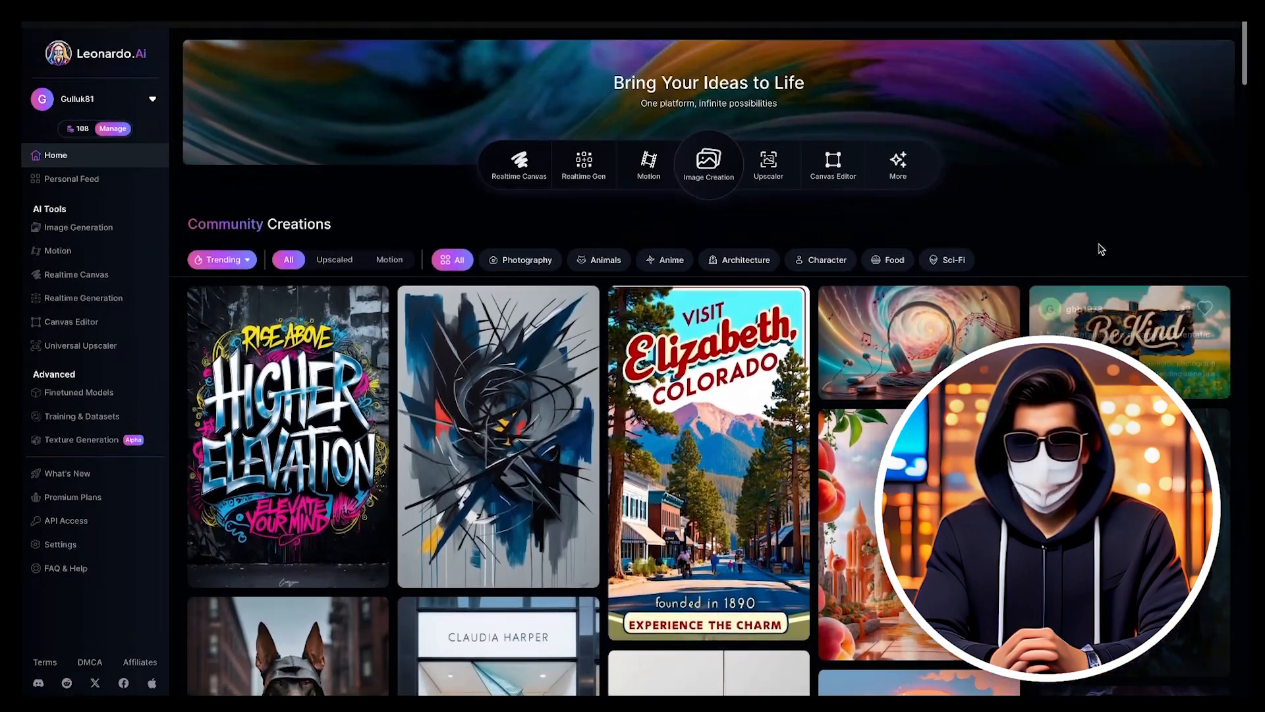
- Enter Leonardo.Ai's Image Creation workspace from the home page
scroll("down", 3)
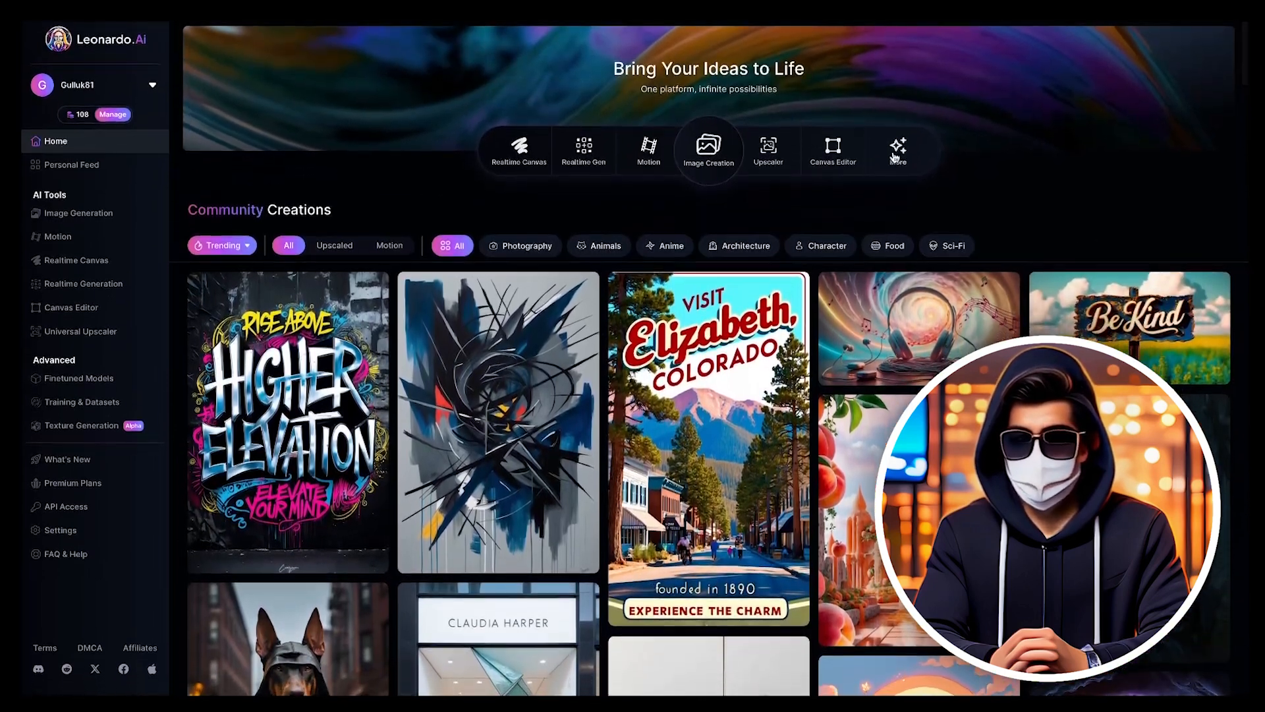
mouse_move(709, 152)
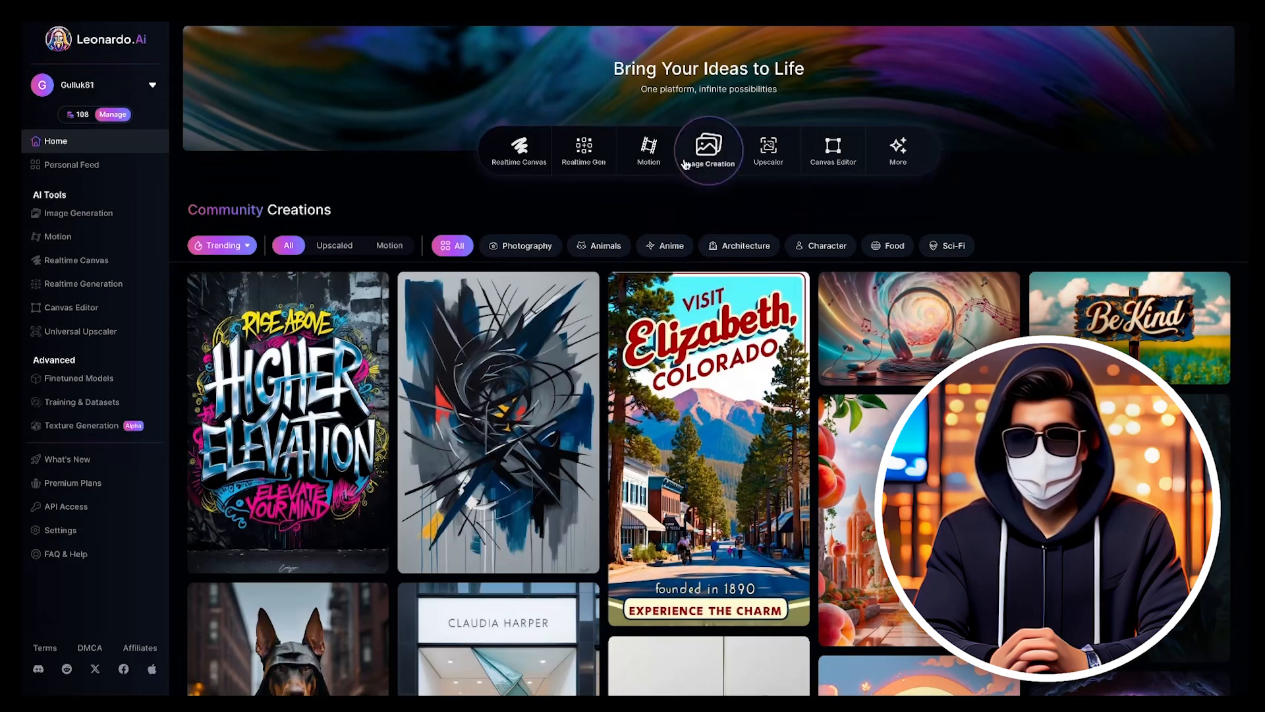
left_click(708, 149)
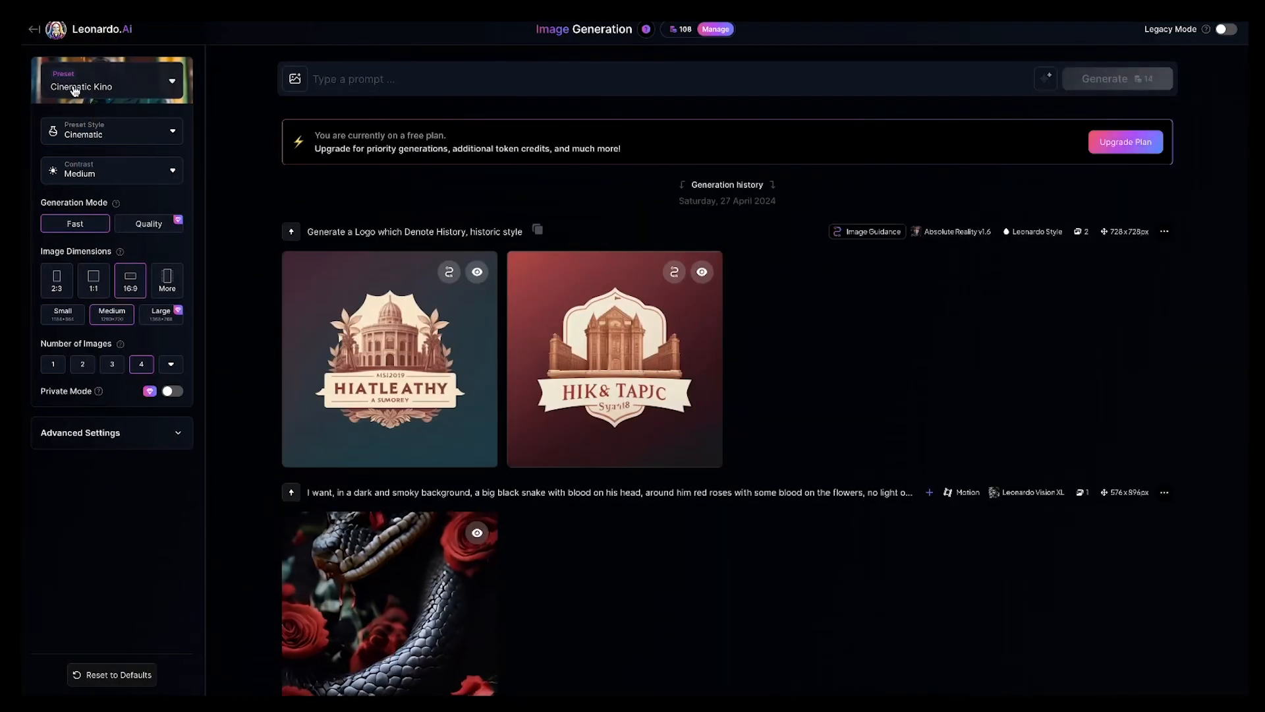
- Generate the Act 1 girl-studying-at-night images, then enter the Act 2 diary-scene prompt
left_click(111, 80)
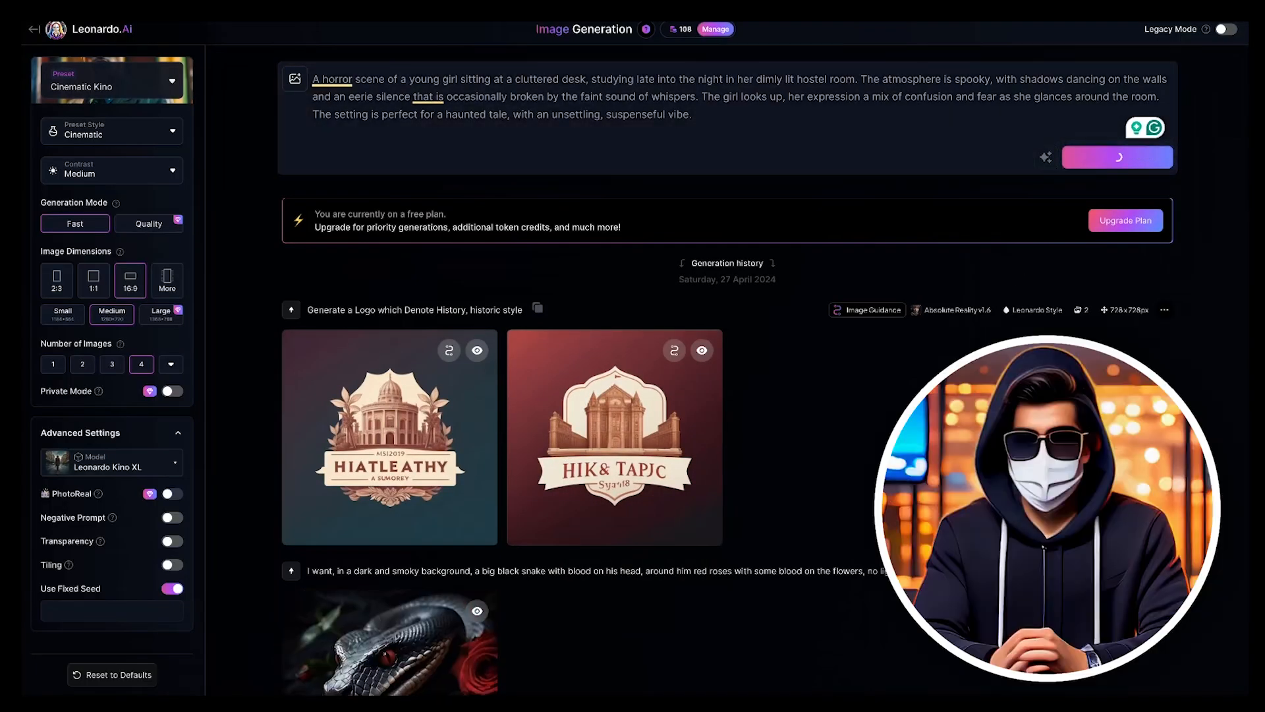
left_click(1116, 157)
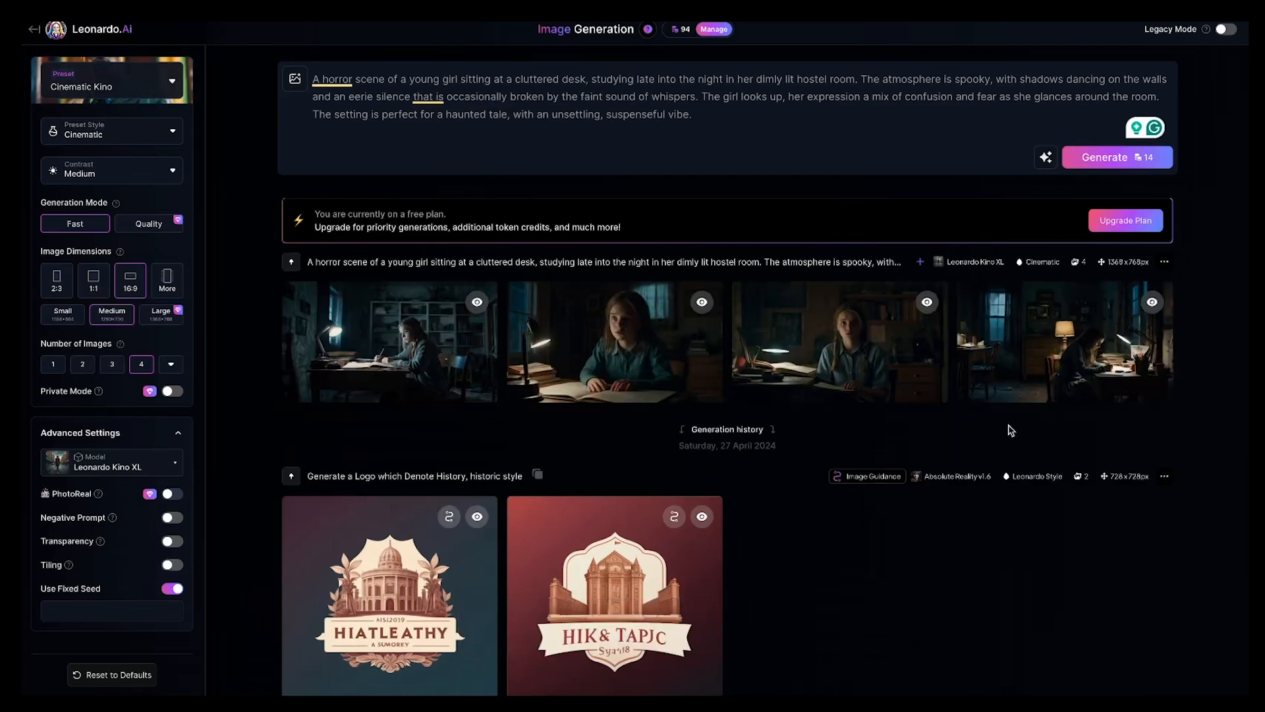
mouse_move(1061, 350)
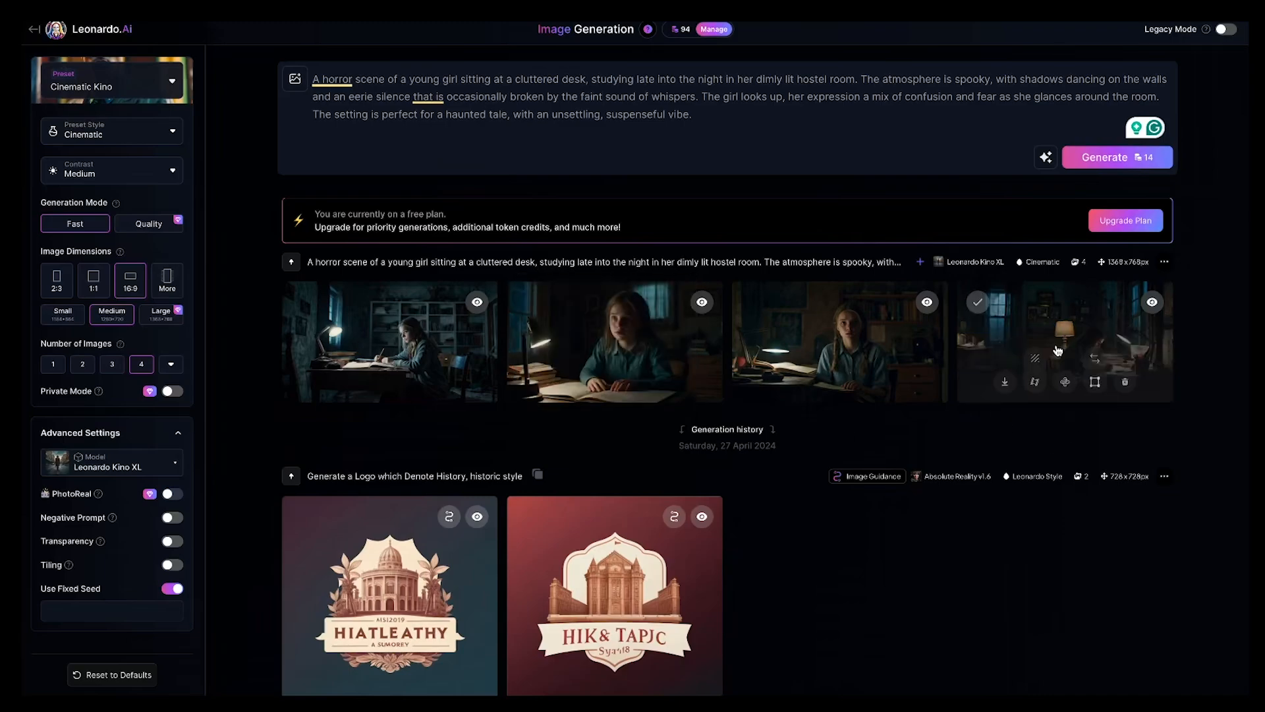
left_click(389, 340)
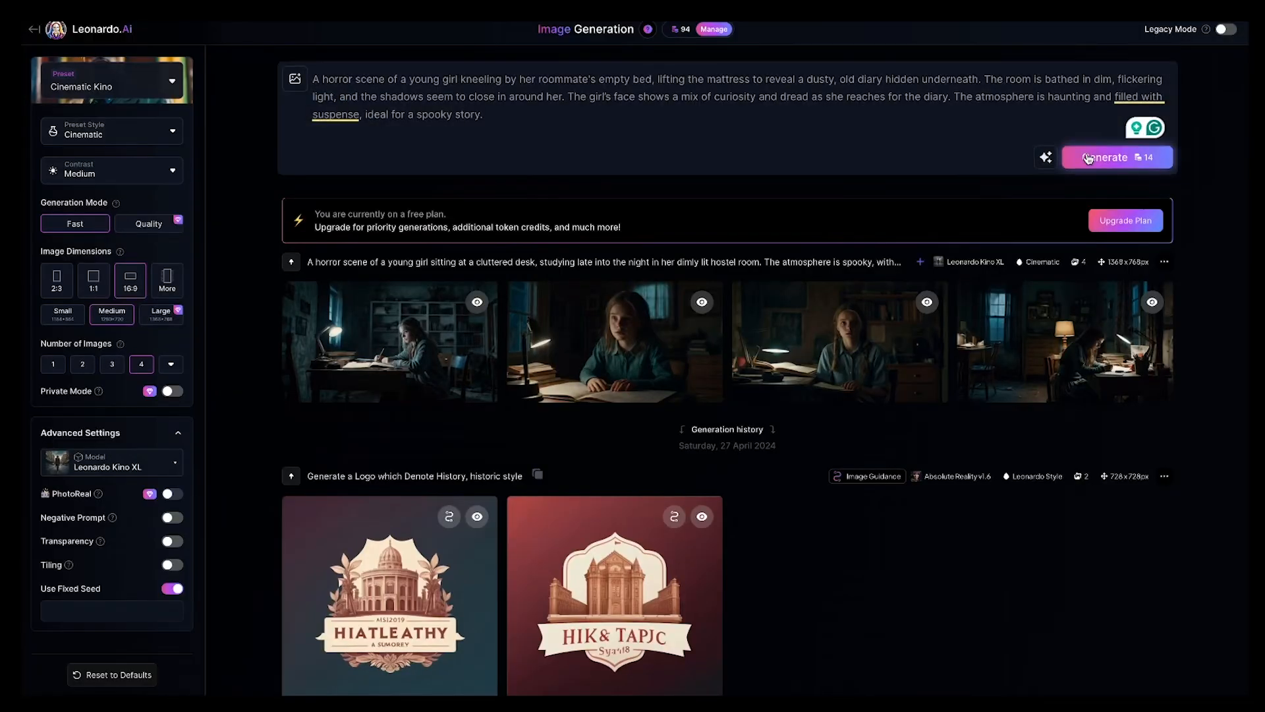
- Generate the diary-reading, packing-belongings and hunted-face scenes with the Cinematic Kino 16:9 preset
left_click(1116, 157)
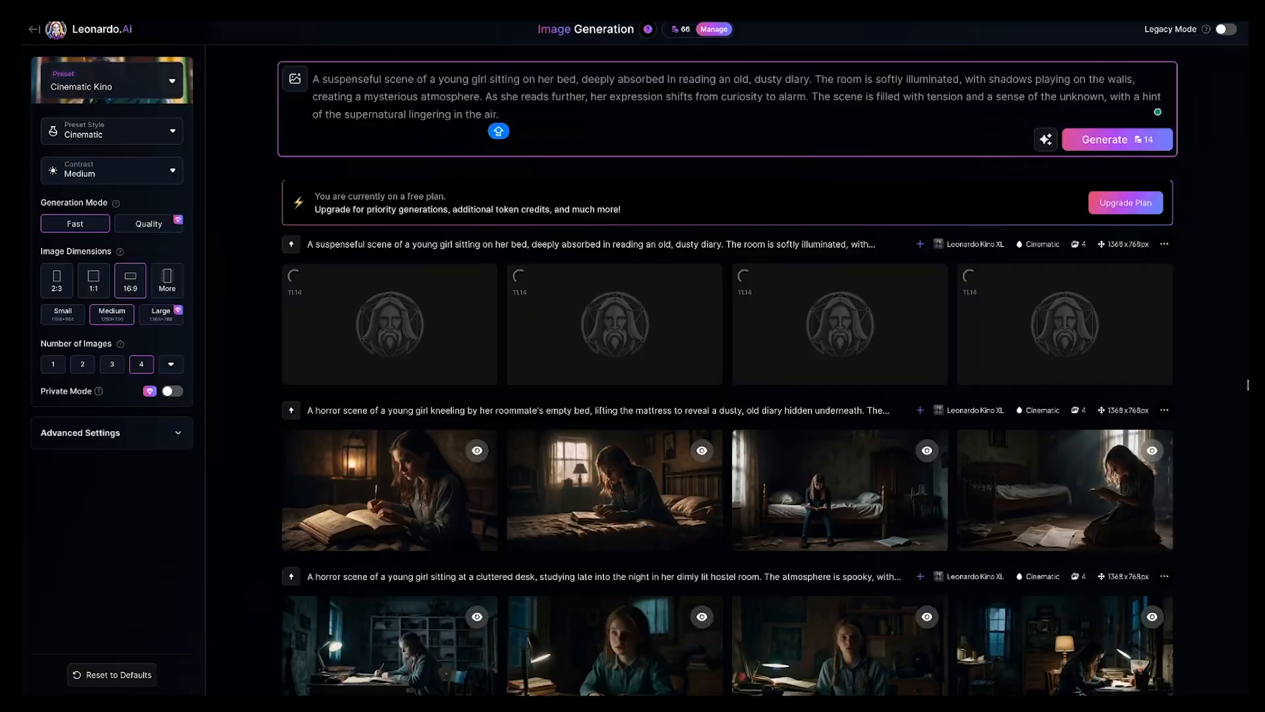
left_click(1116, 139)
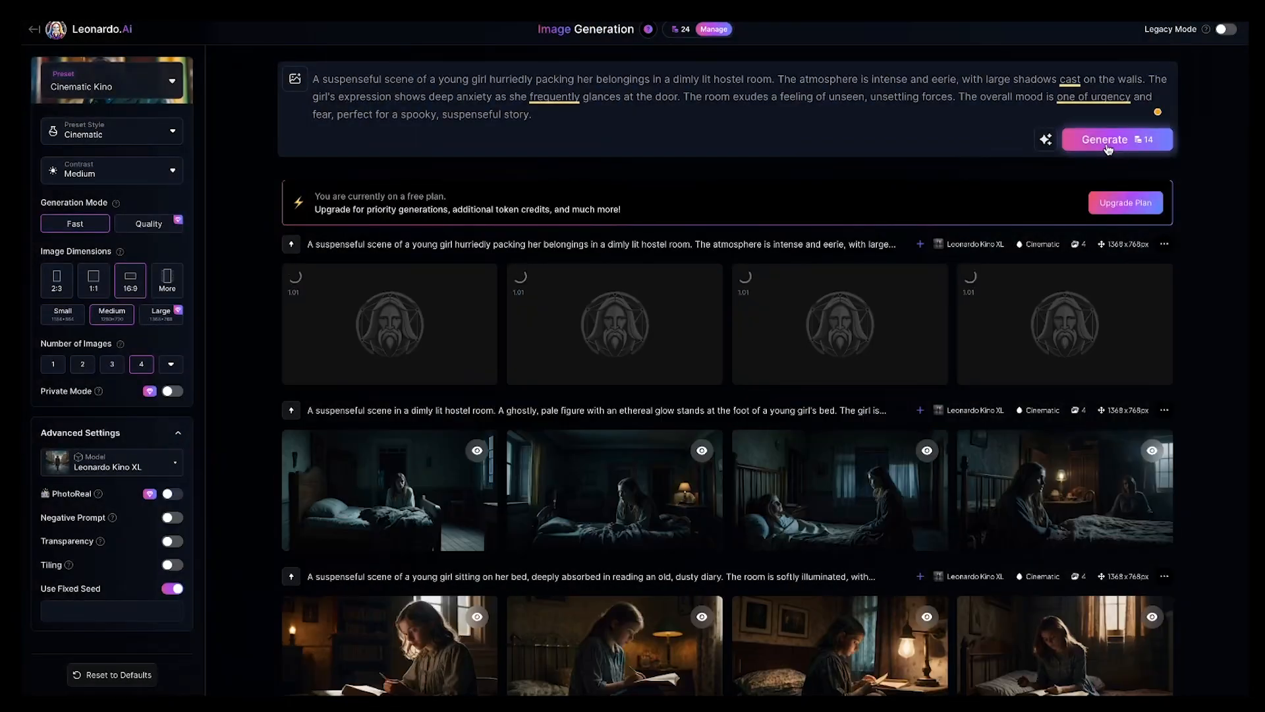
left_click(1116, 139)
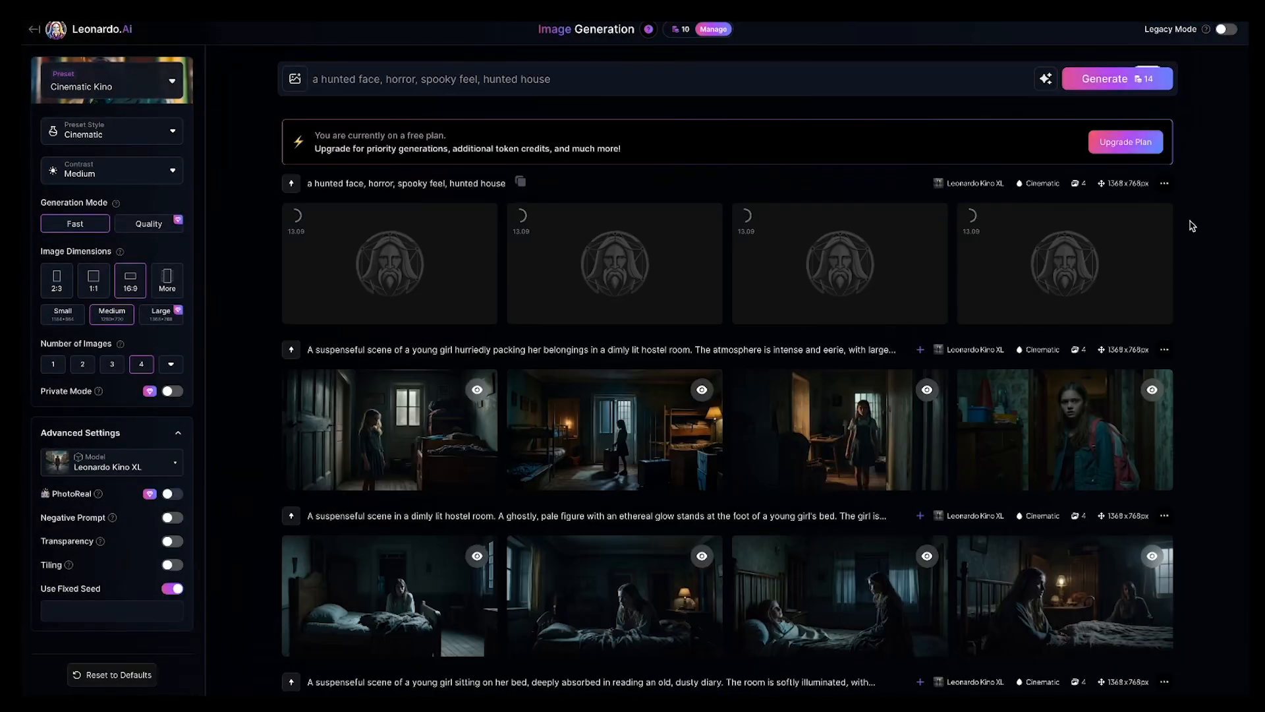
scroll("down", 3)
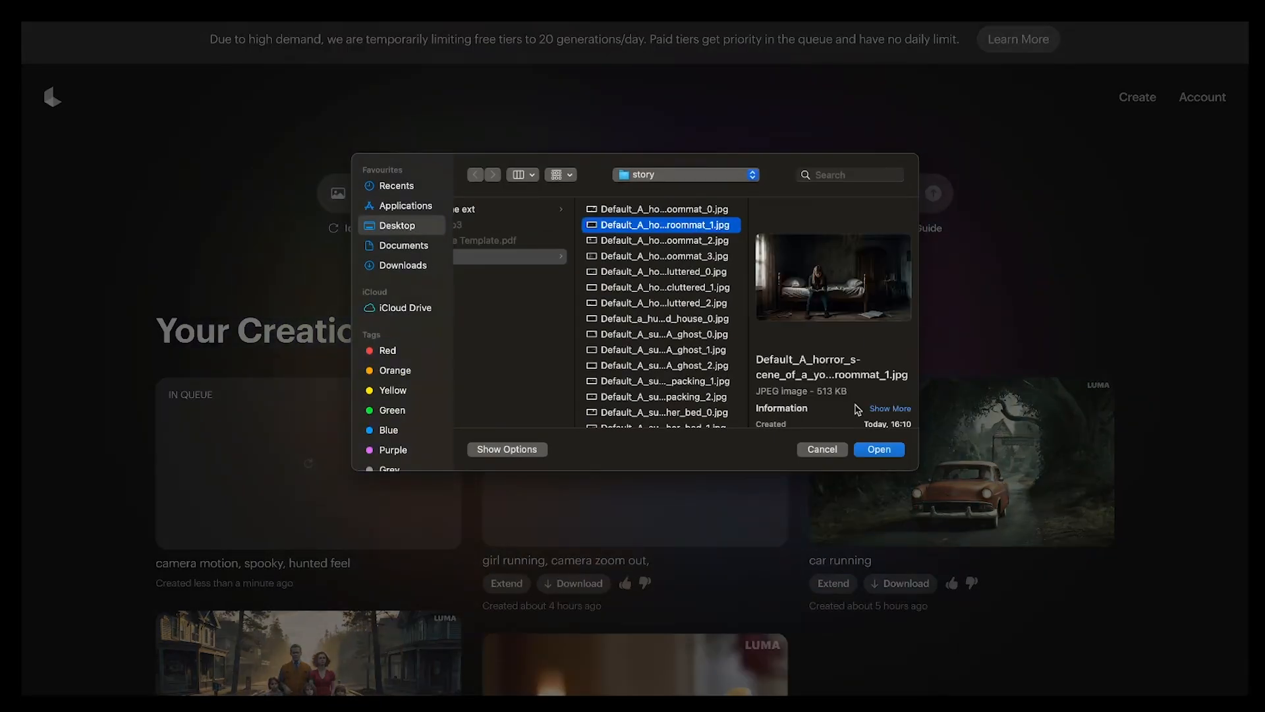
- Queue a Luma clip using the roommate bed image as the starting frame with a motion prompt
left_click(879, 449)
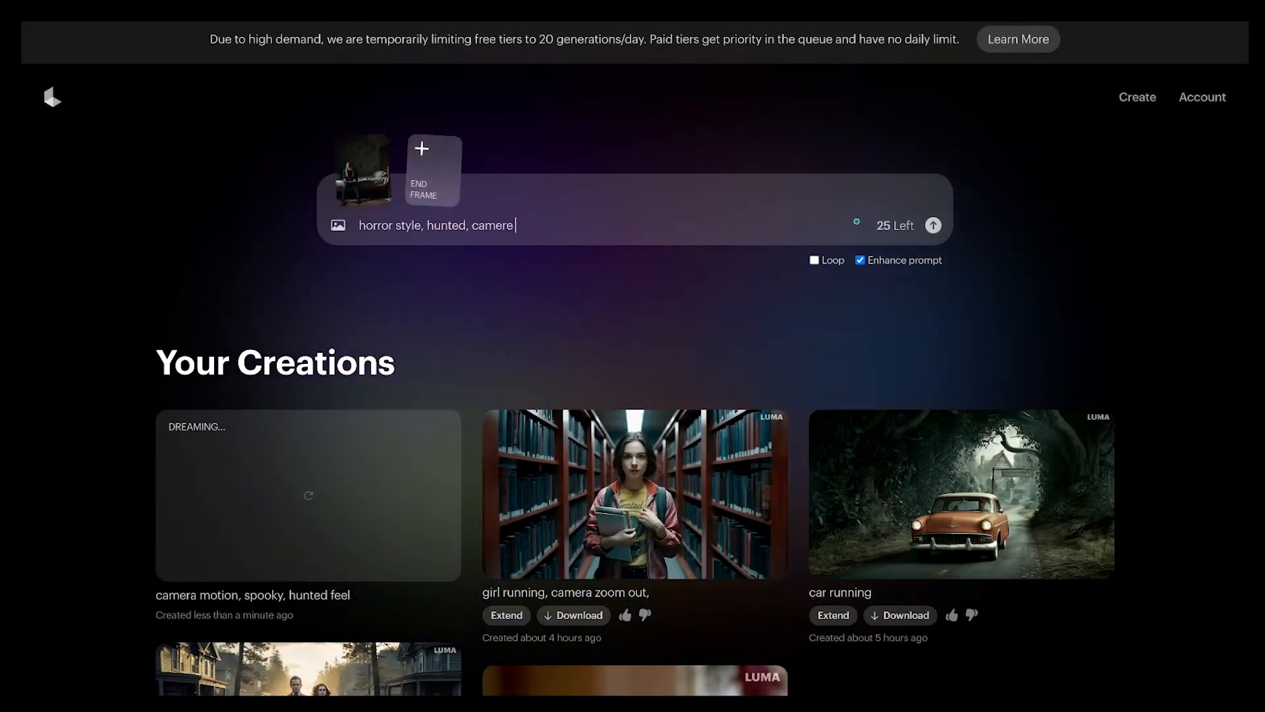
left_click(931, 224)
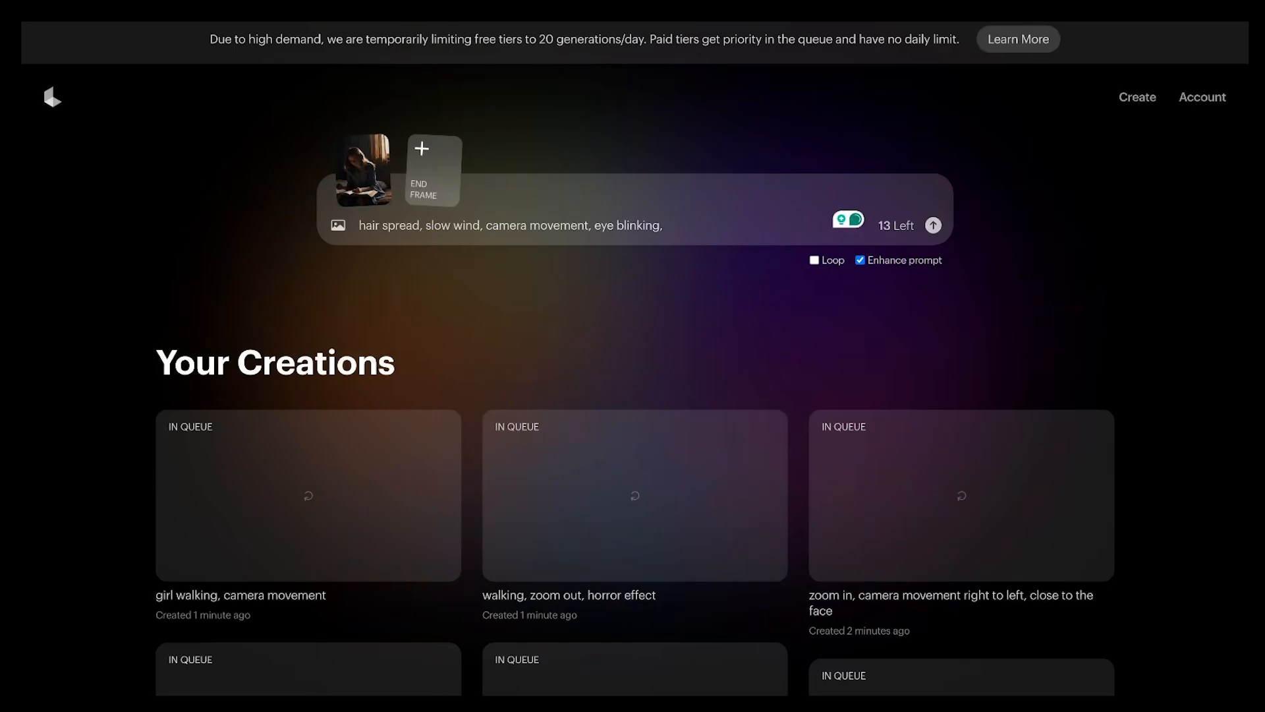
scroll("down", 3)
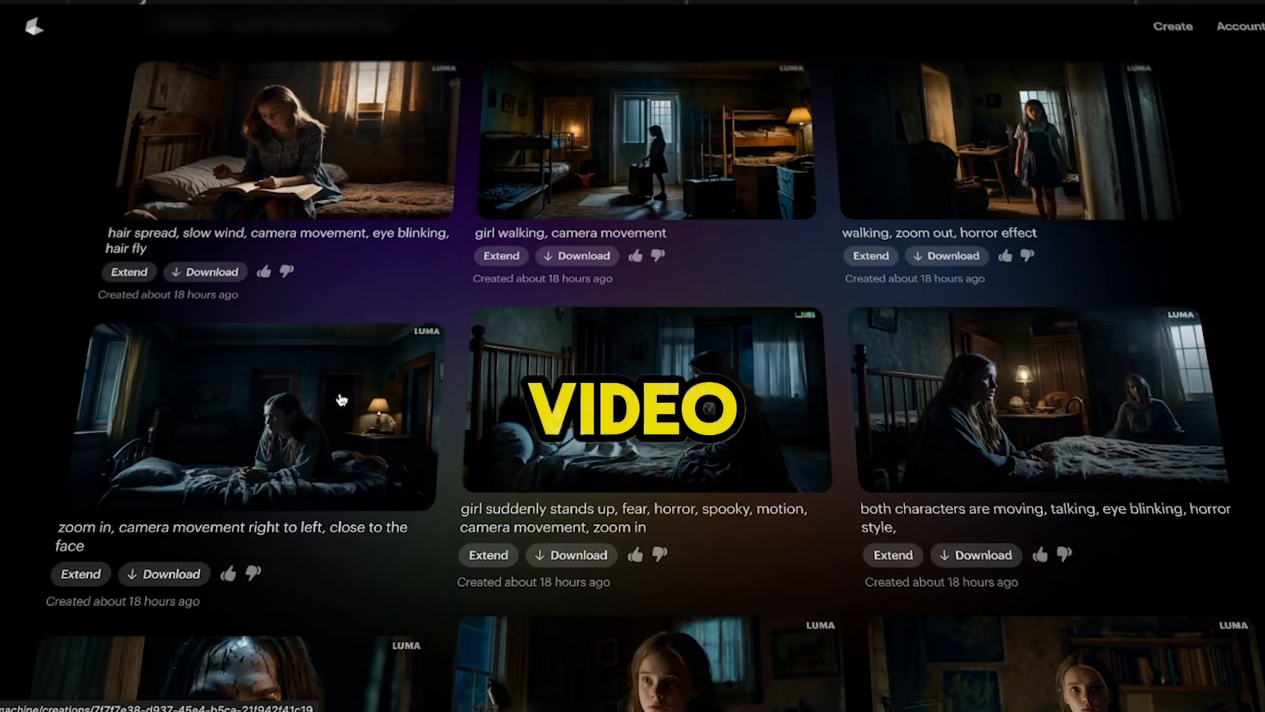
- Download the finished hunted face reaction clip from Your Creations
scroll("down", 3)
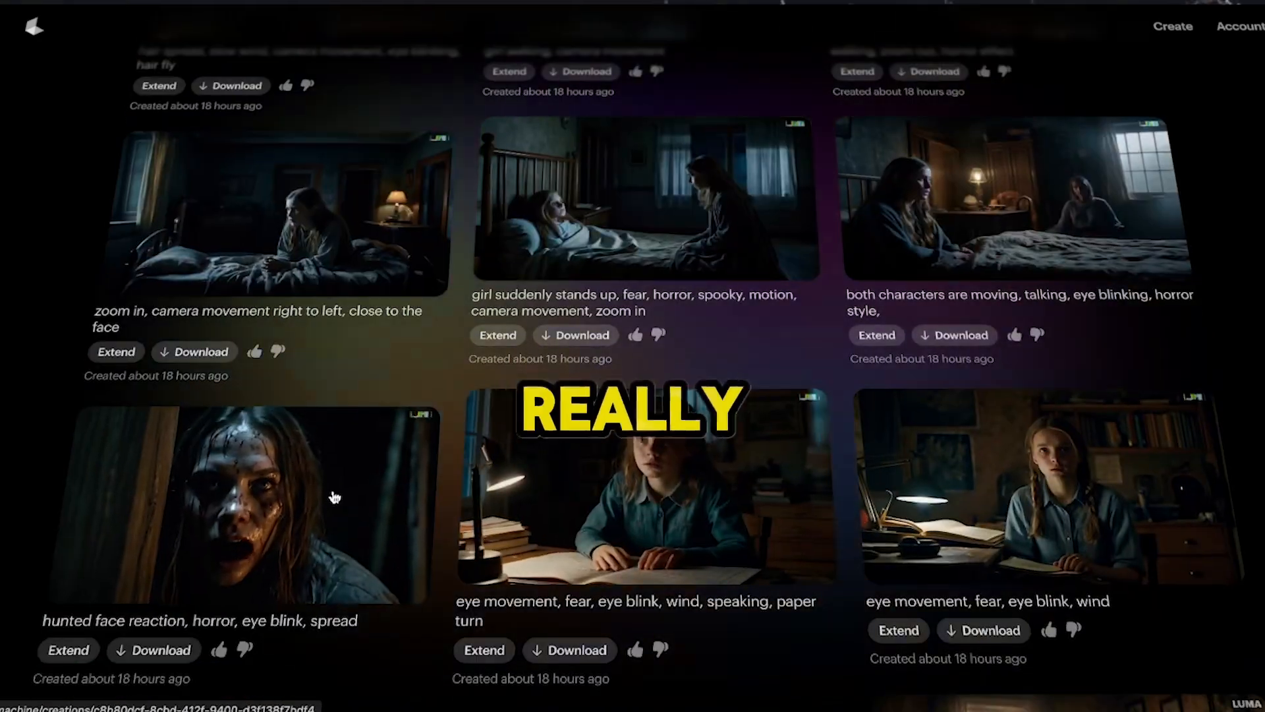
scroll("down", 3)
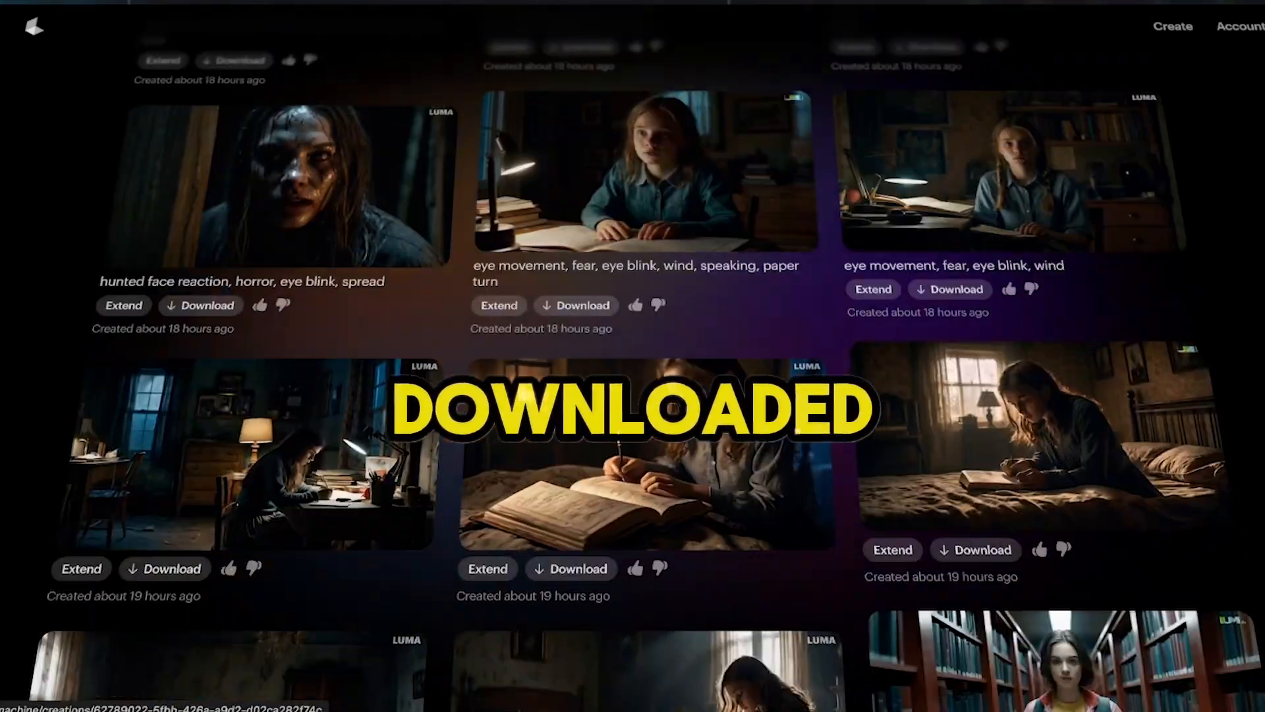
left_click(200, 304)
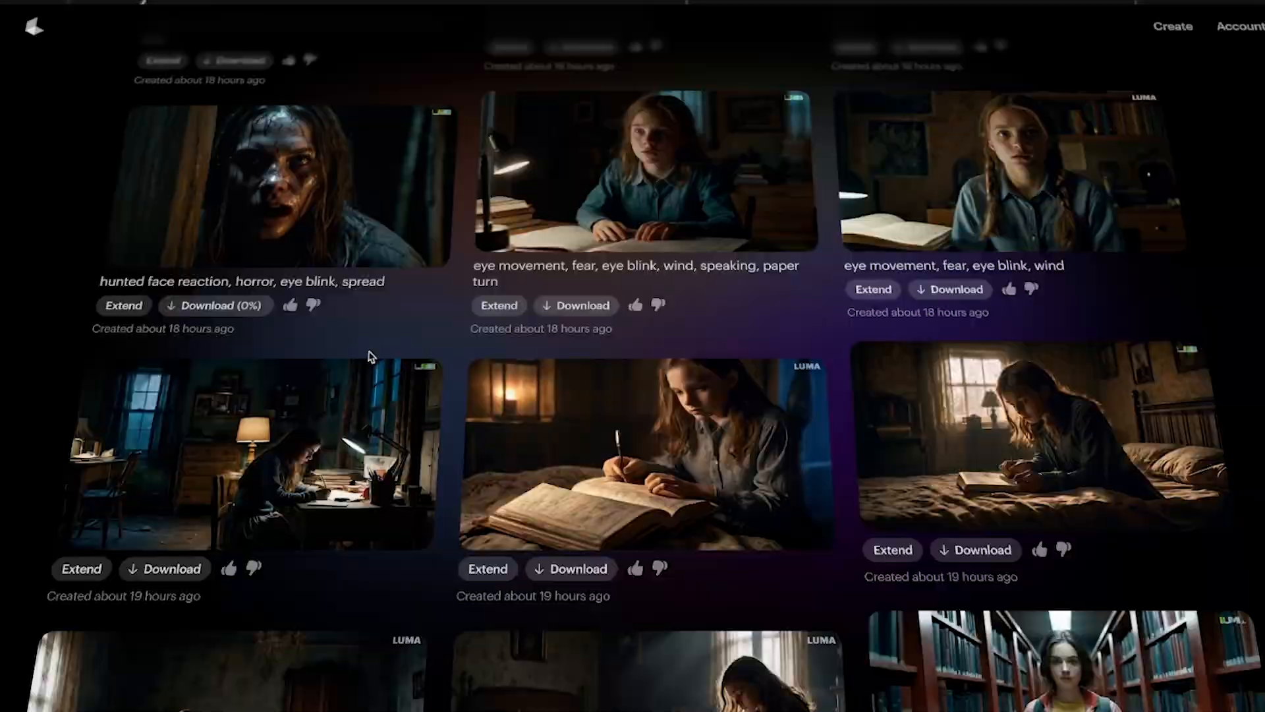
scroll("down", 3)
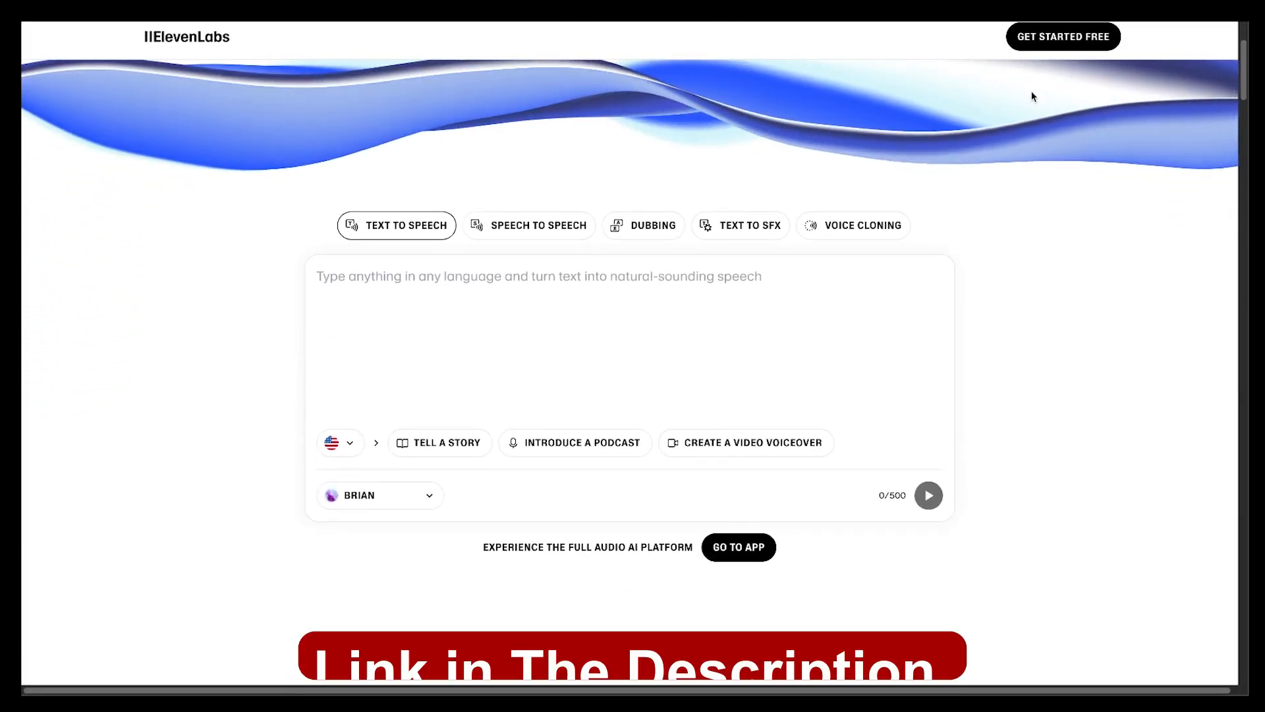
- Add the Knightley narrator voice from the Voice Library to My Voices as 'horror story'
left_click(738, 547)
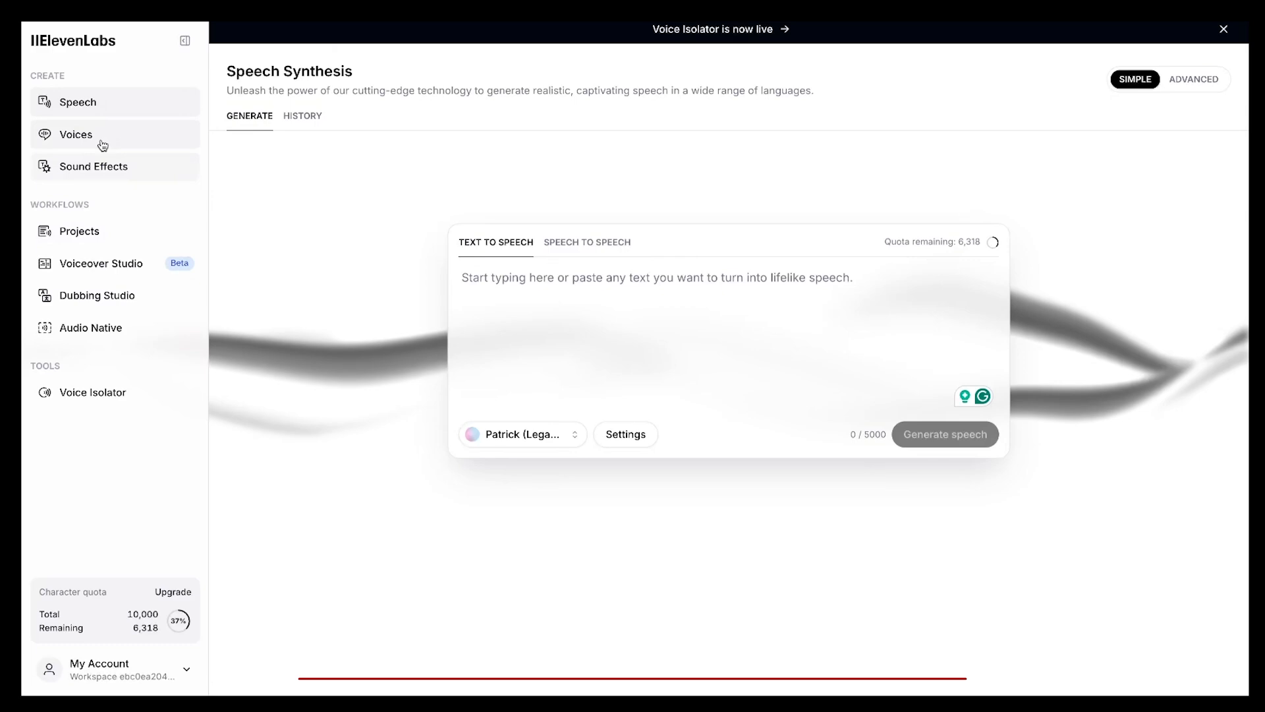
left_click(76, 134)
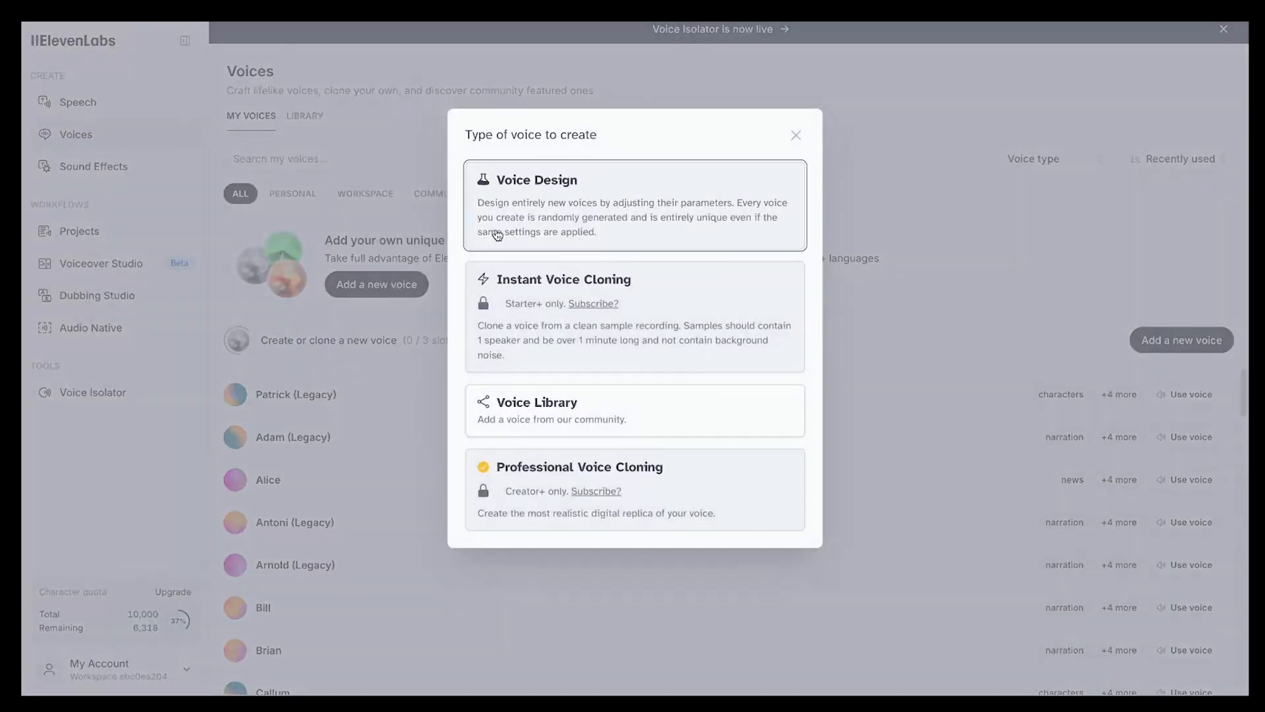
mouse_move(566, 426)
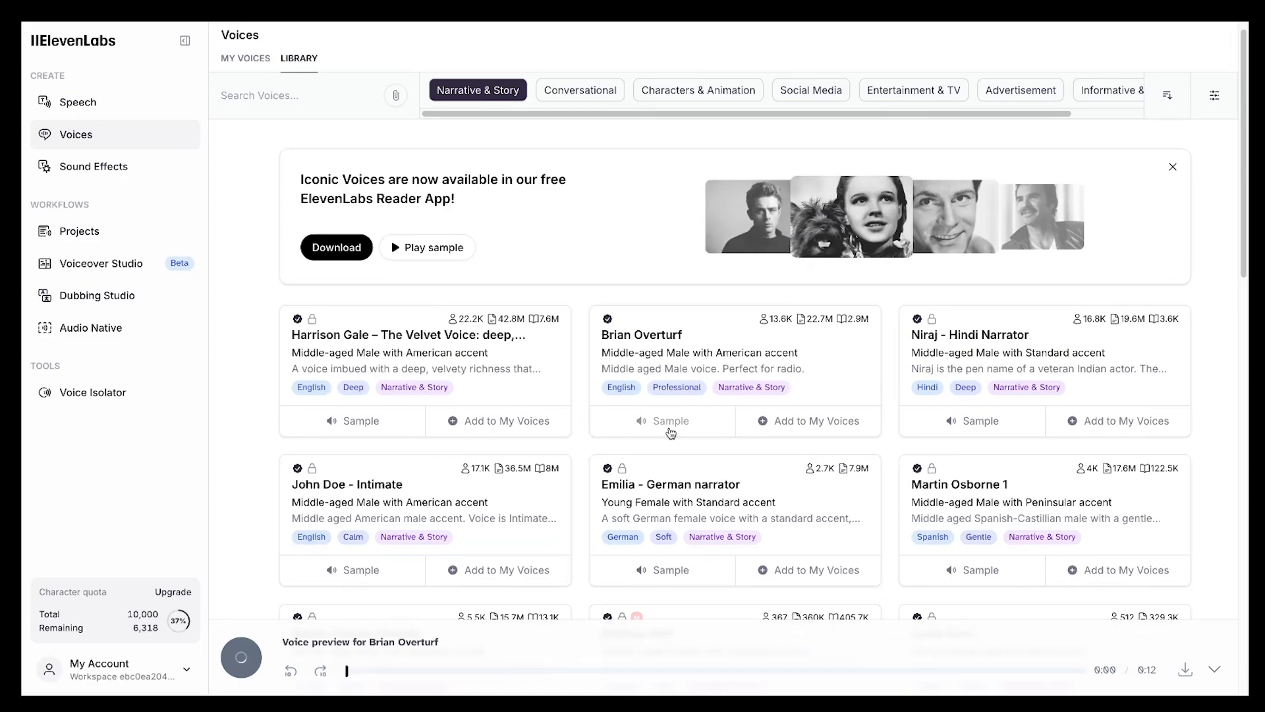
left_click(1214, 95)
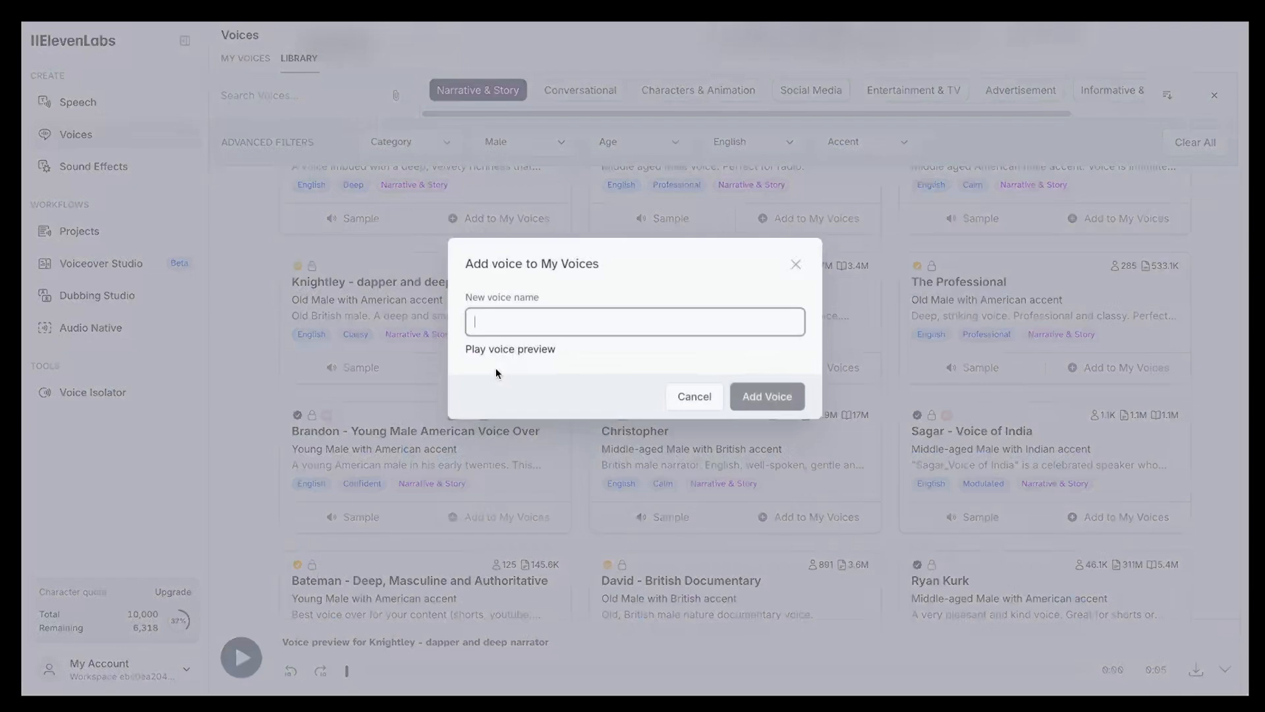
type("horror story")
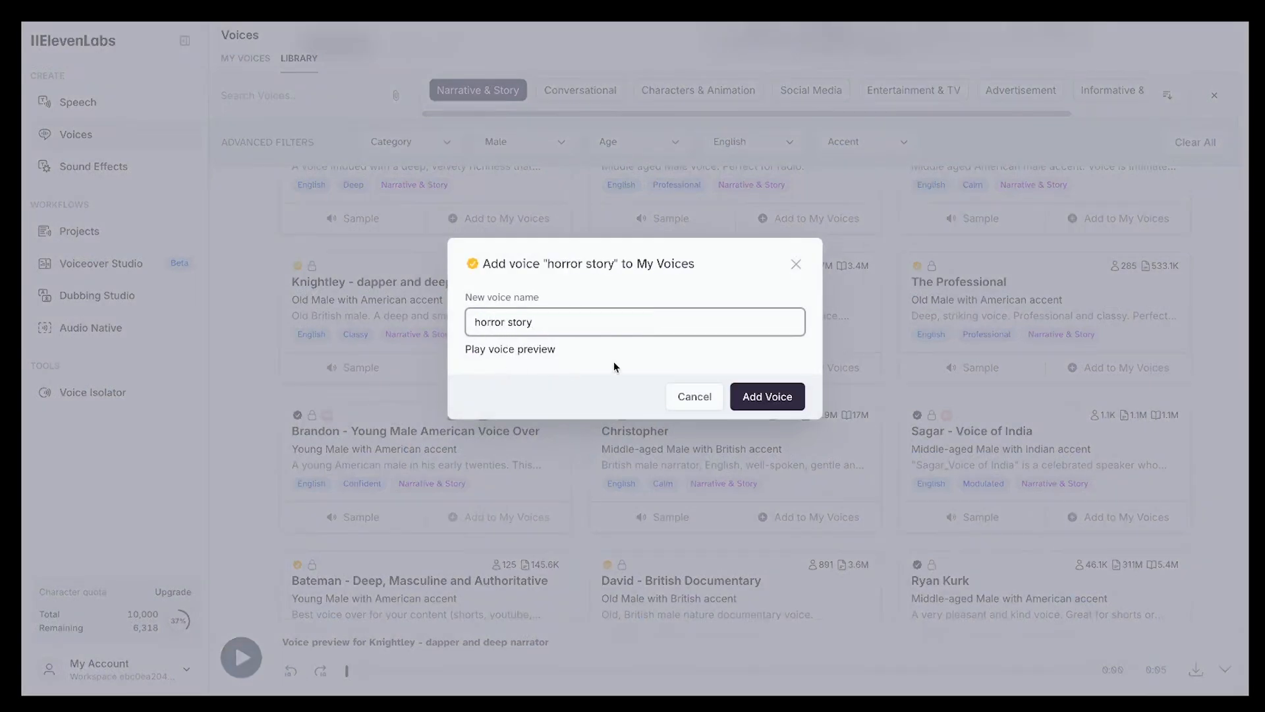
left_click(766, 397)
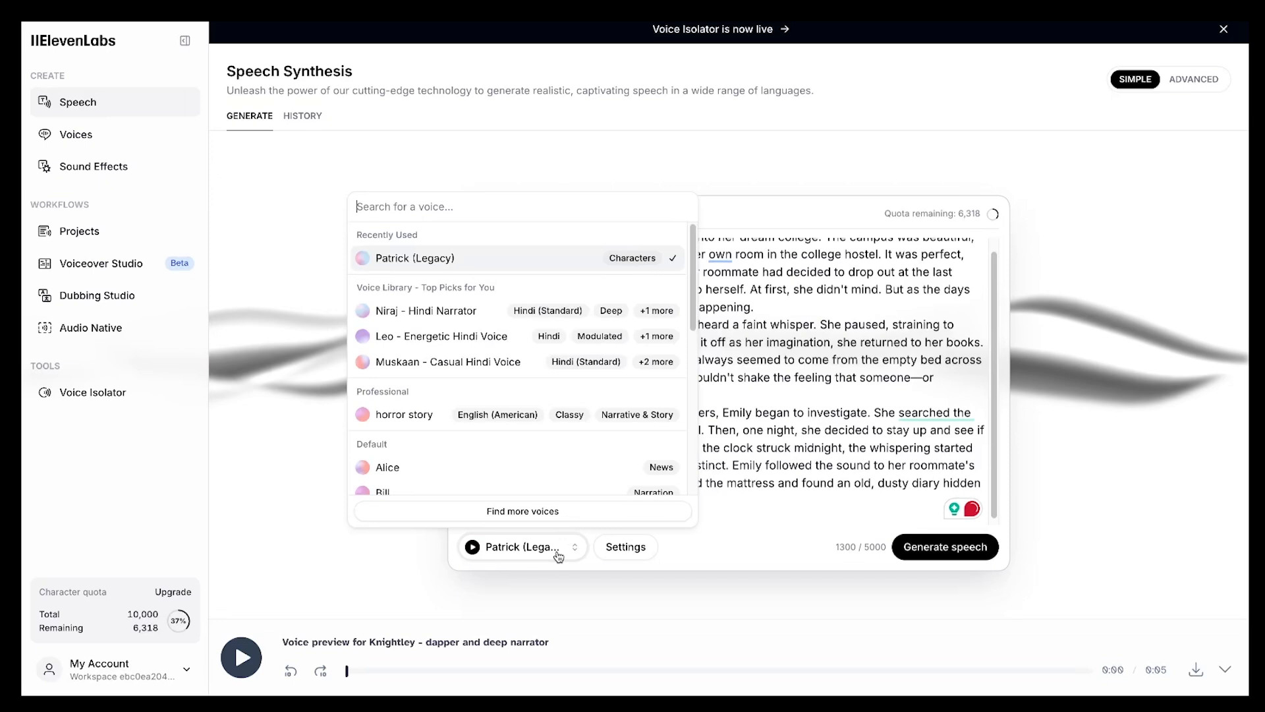
- Generate the Emily hostel story narration with the 'horror story' voice
left_click(404, 414)
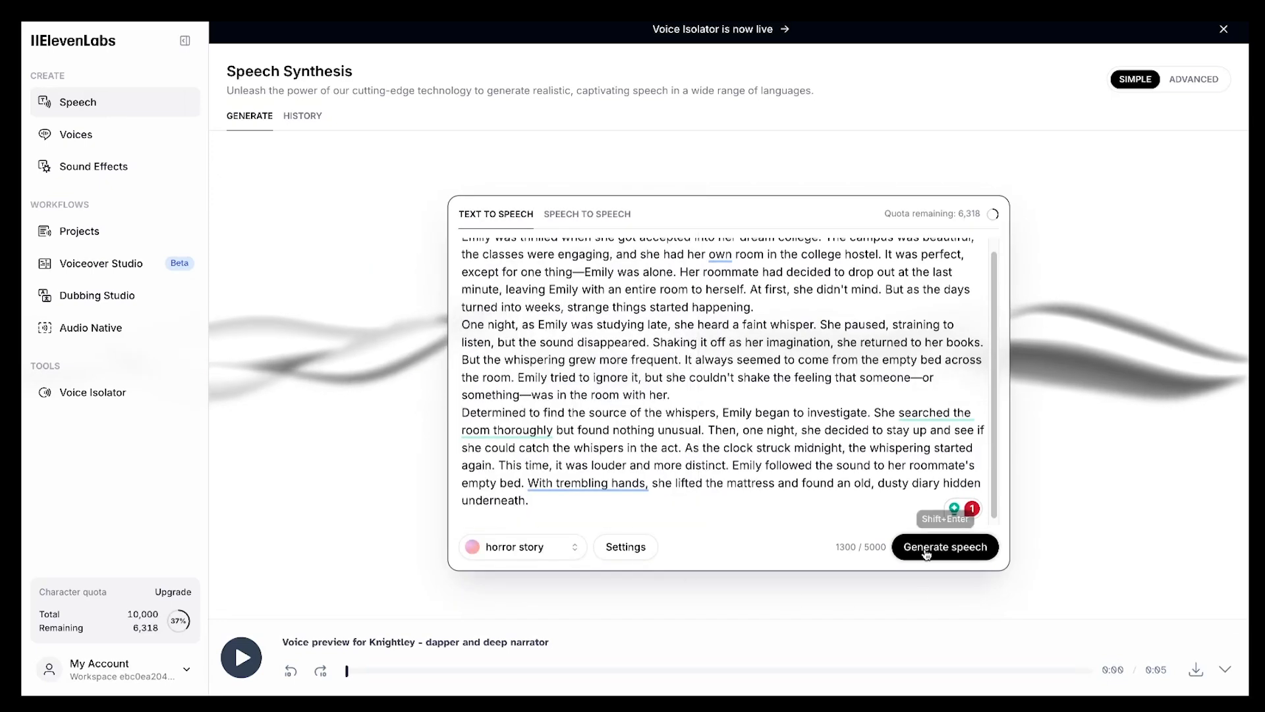
left_click(945, 546)
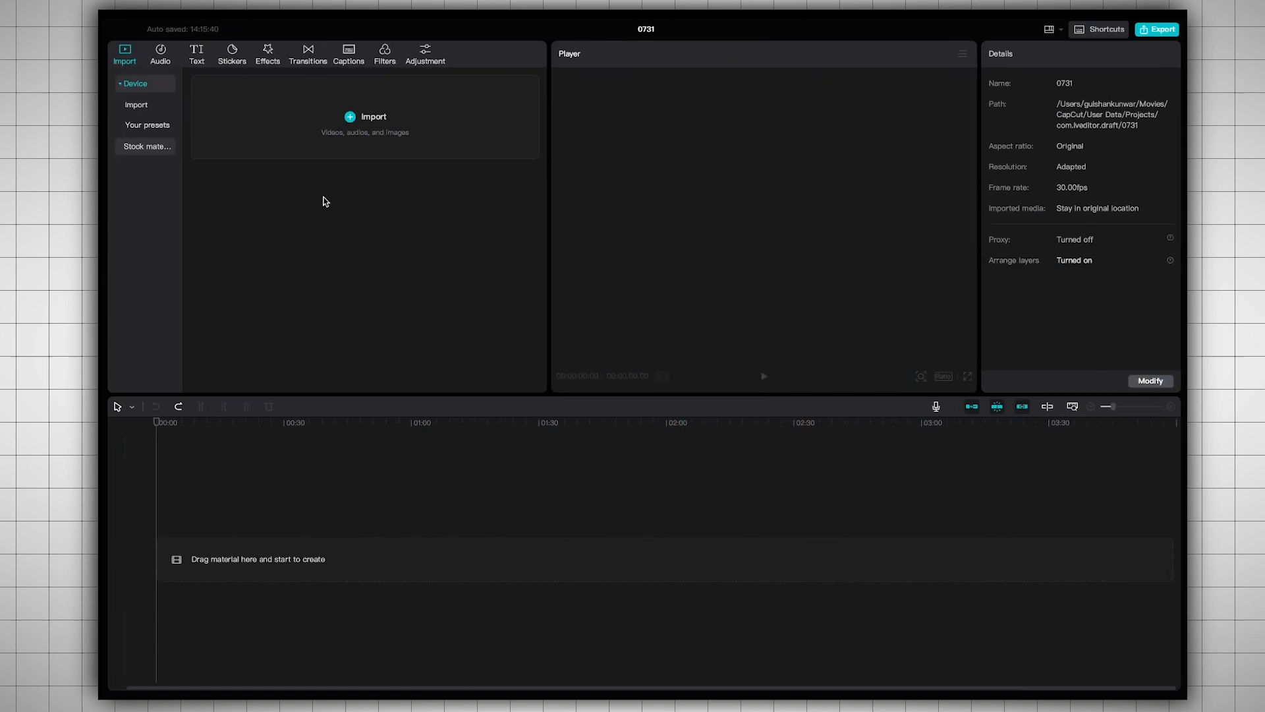
- Import the Luma MP4 clips and ElevenLabs MP3, place the narration on the timeline and split it at the playhead
left_click(365, 119)
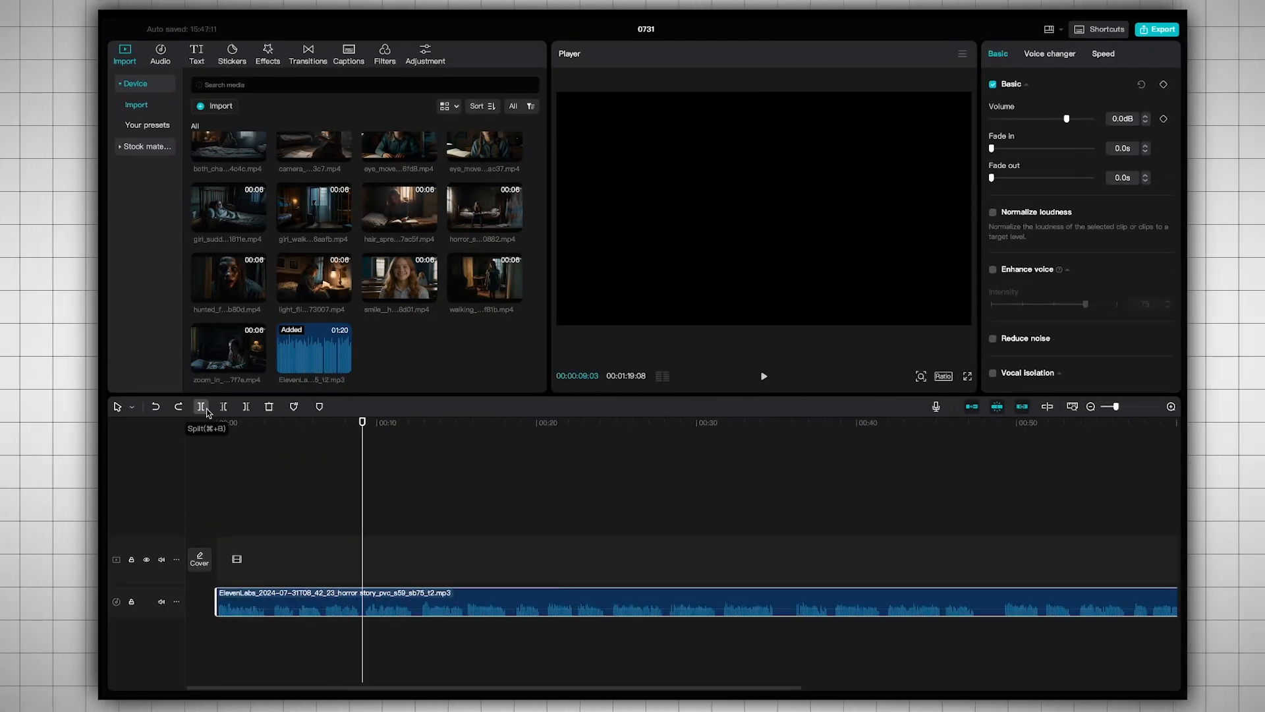
left_click(201, 406)
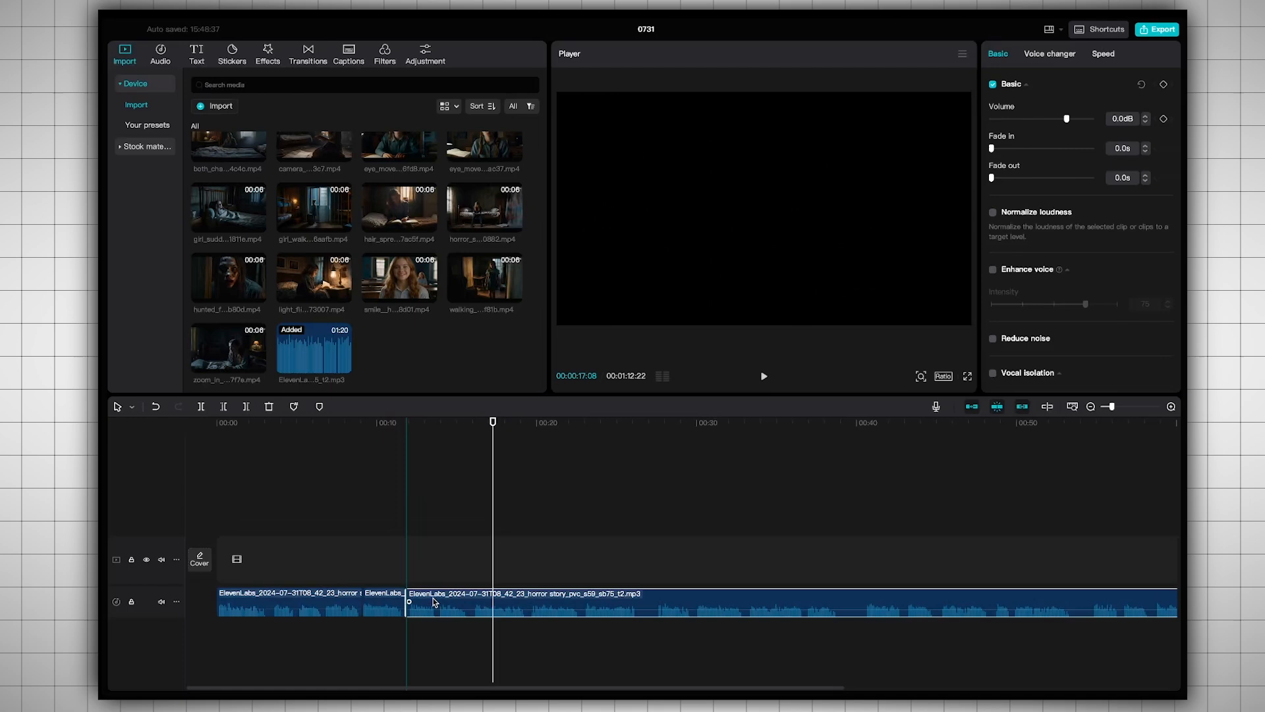
right_click(436, 601)
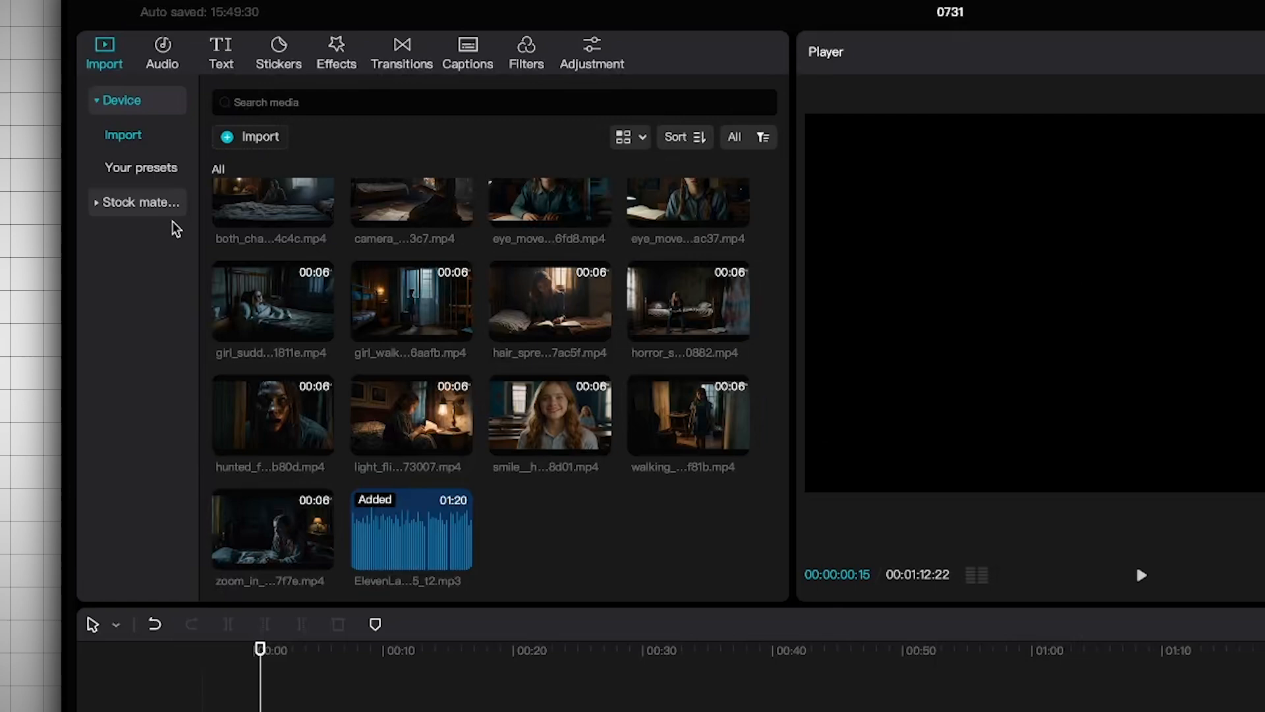
- Add 'Horror-style music box' beneath the narration at about -10.1 dB and trim its end short
left_click(160, 51)
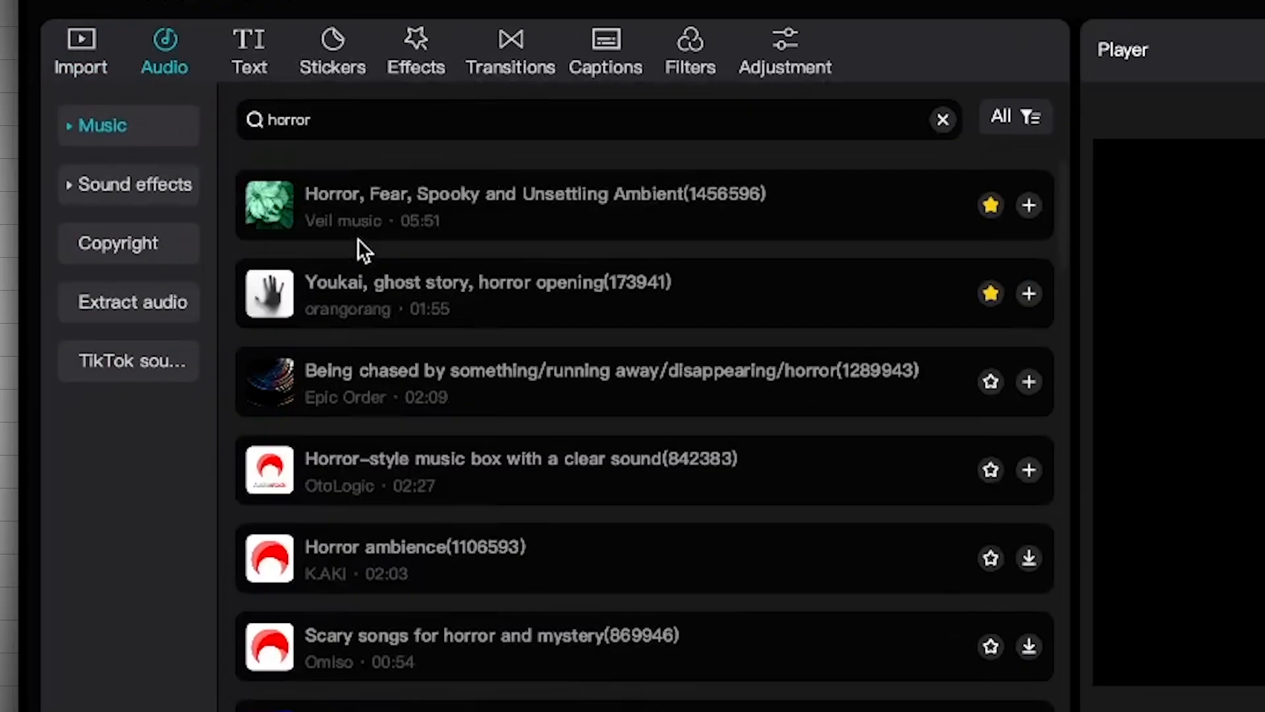
scroll("down", 3)
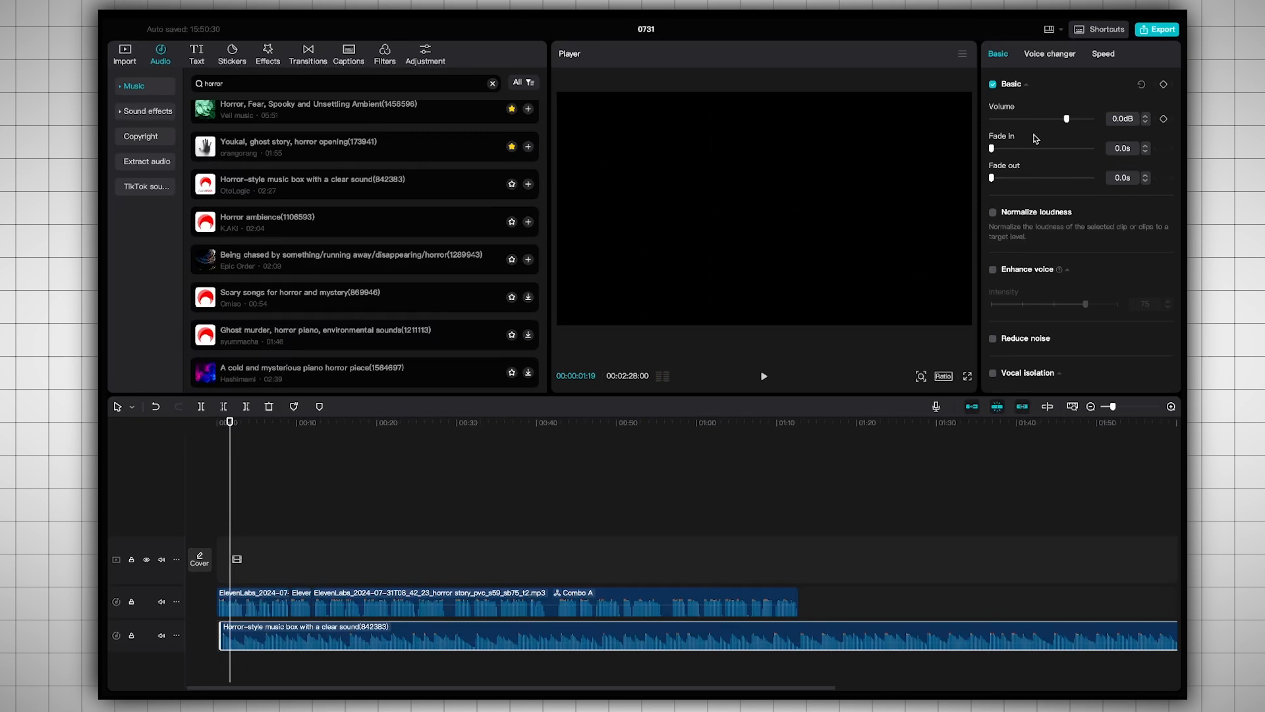
left_click_drag(1072, 118, 1057, 118)
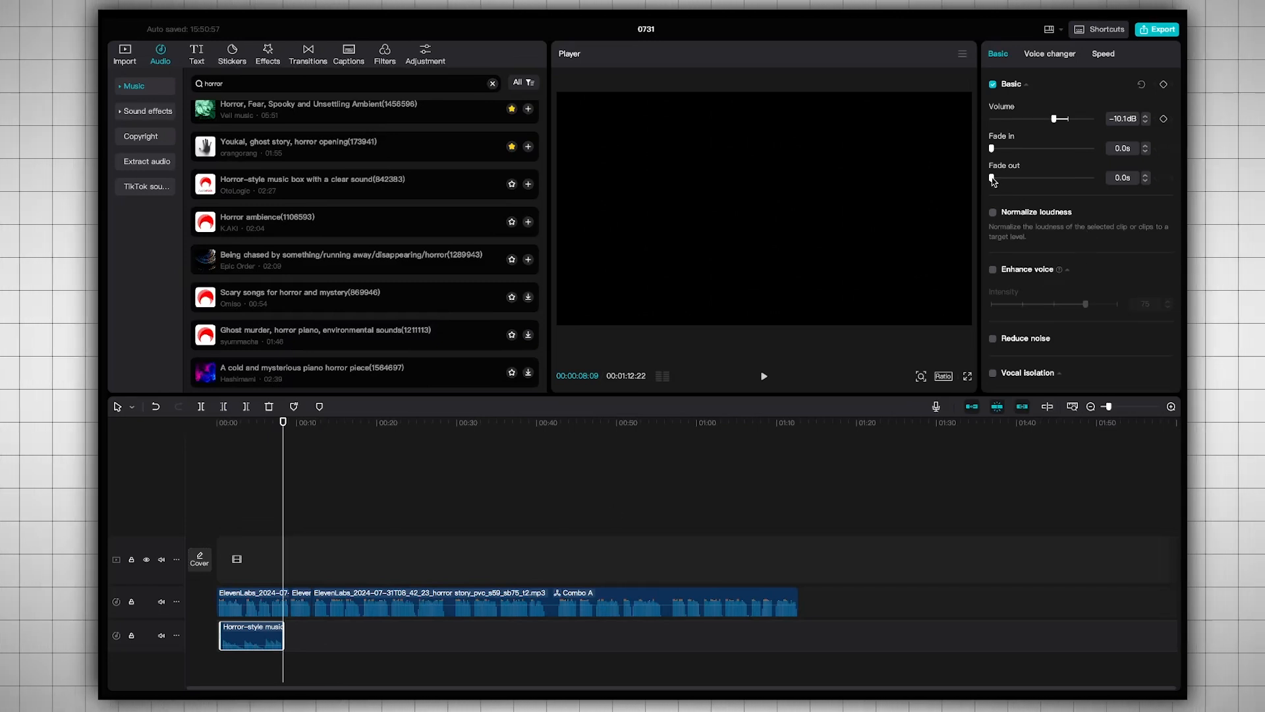
left_click_drag(991, 178, 1006, 178)
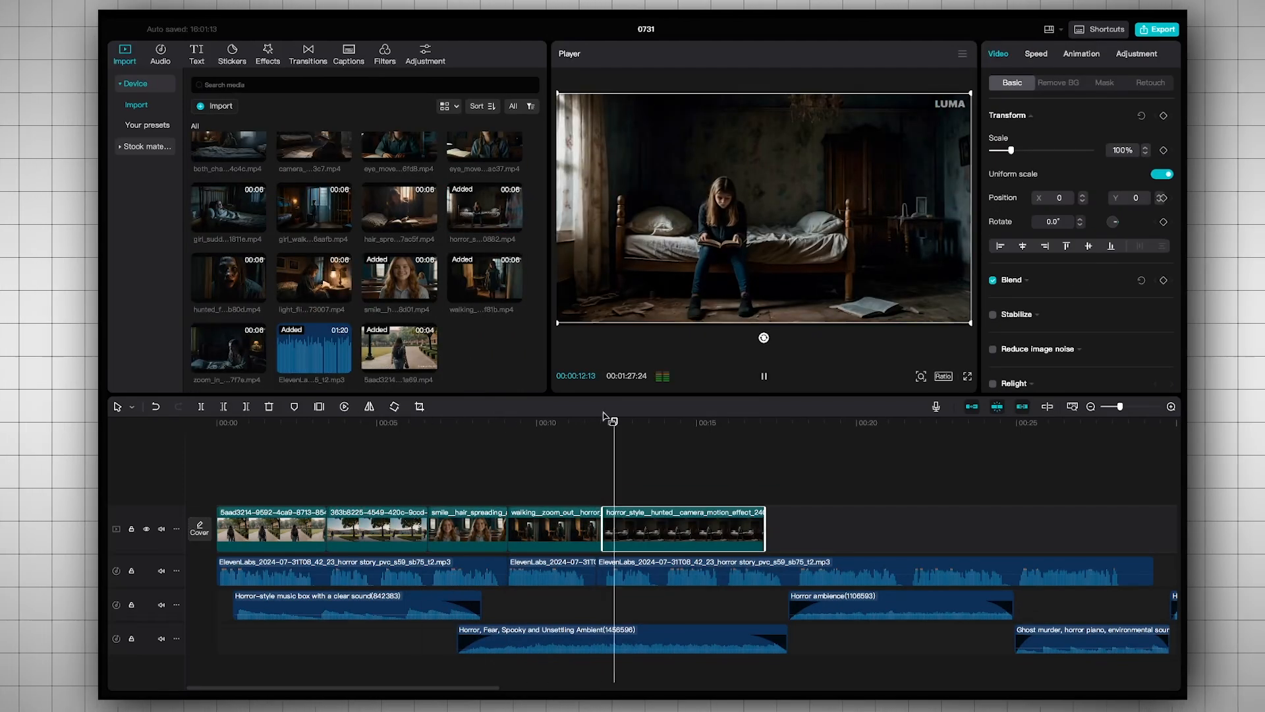
- Place Luma clips along the voiceover to about 35 seconds and layer horror ambience audio underneath
left_click(696, 422)
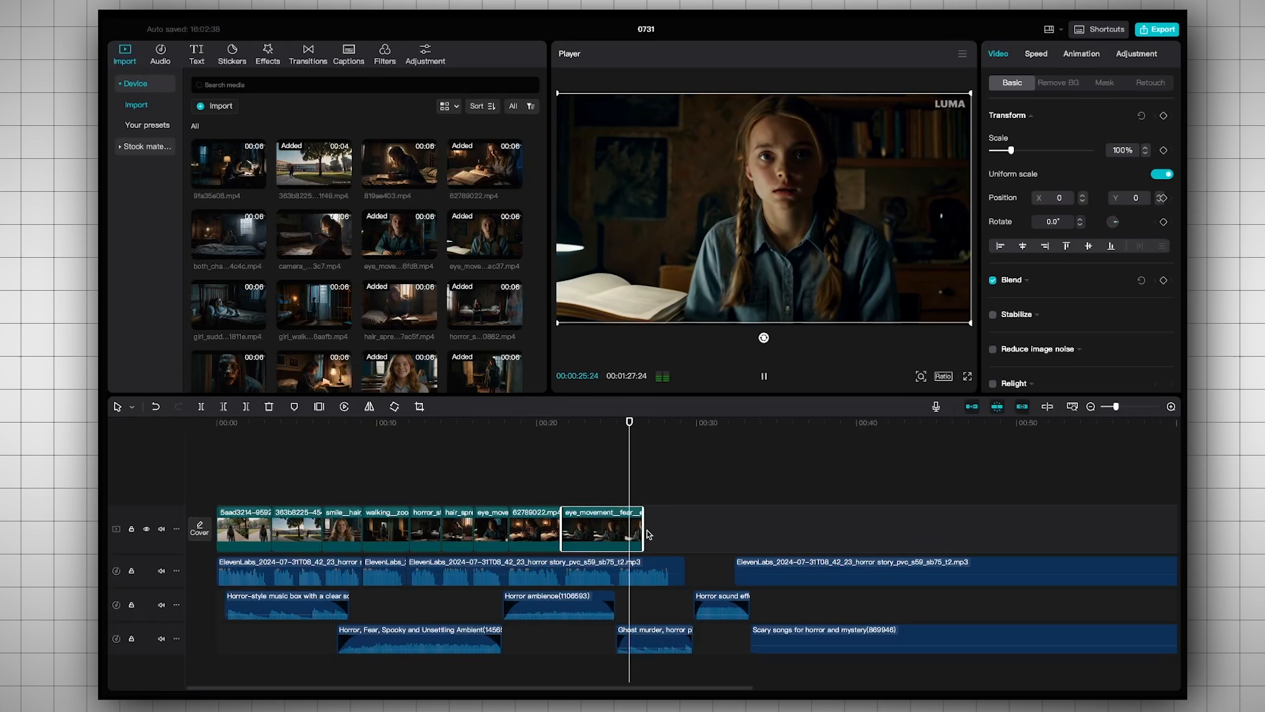
left_click(1035, 53)
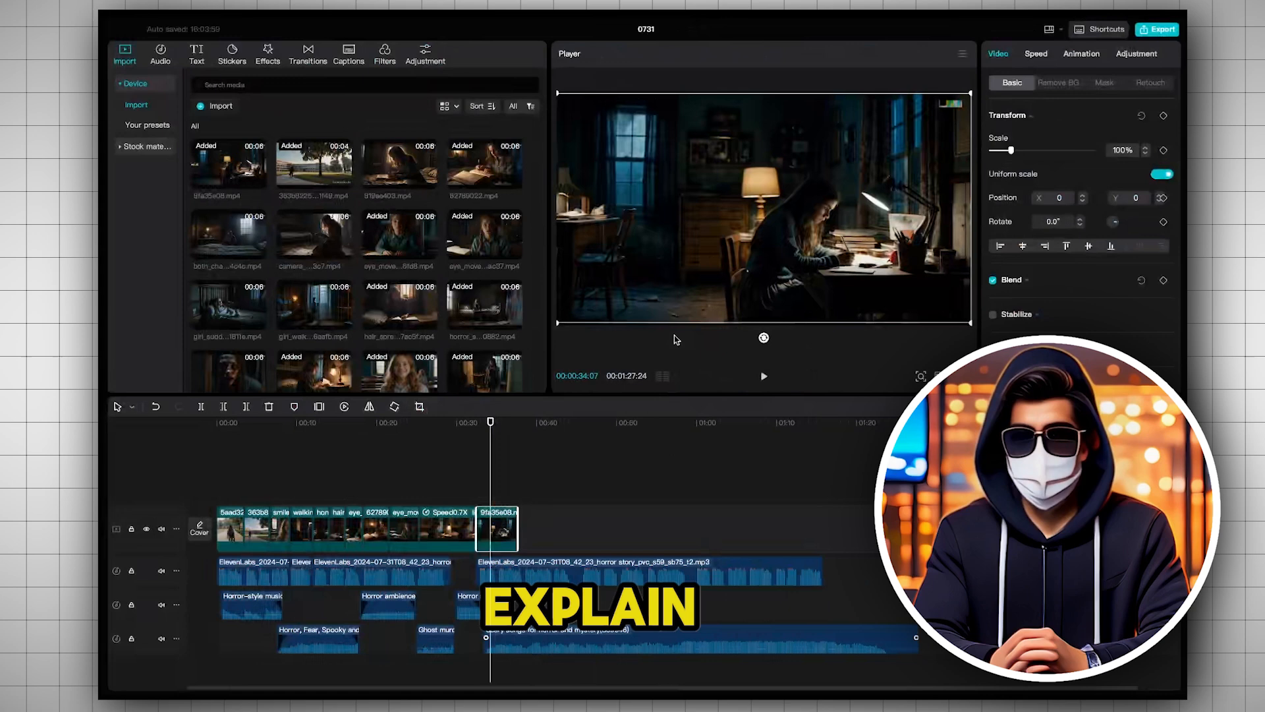
left_click(763, 375)
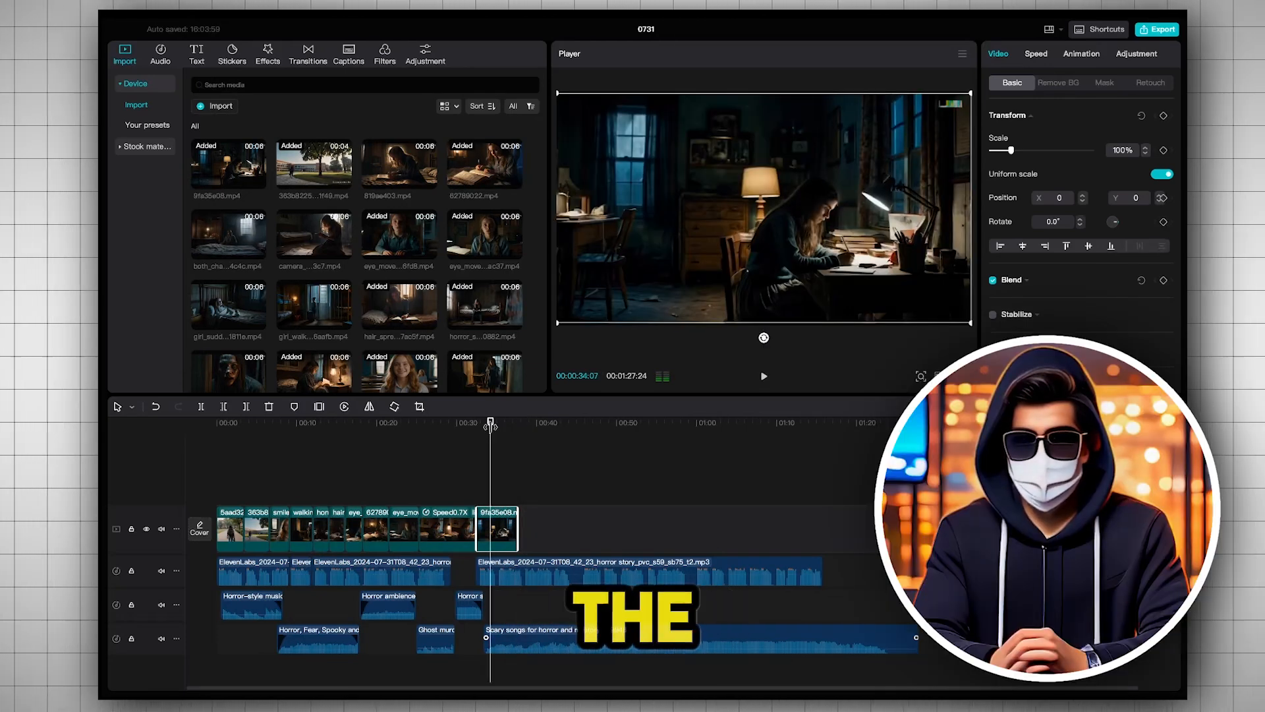
left_click(160, 53)
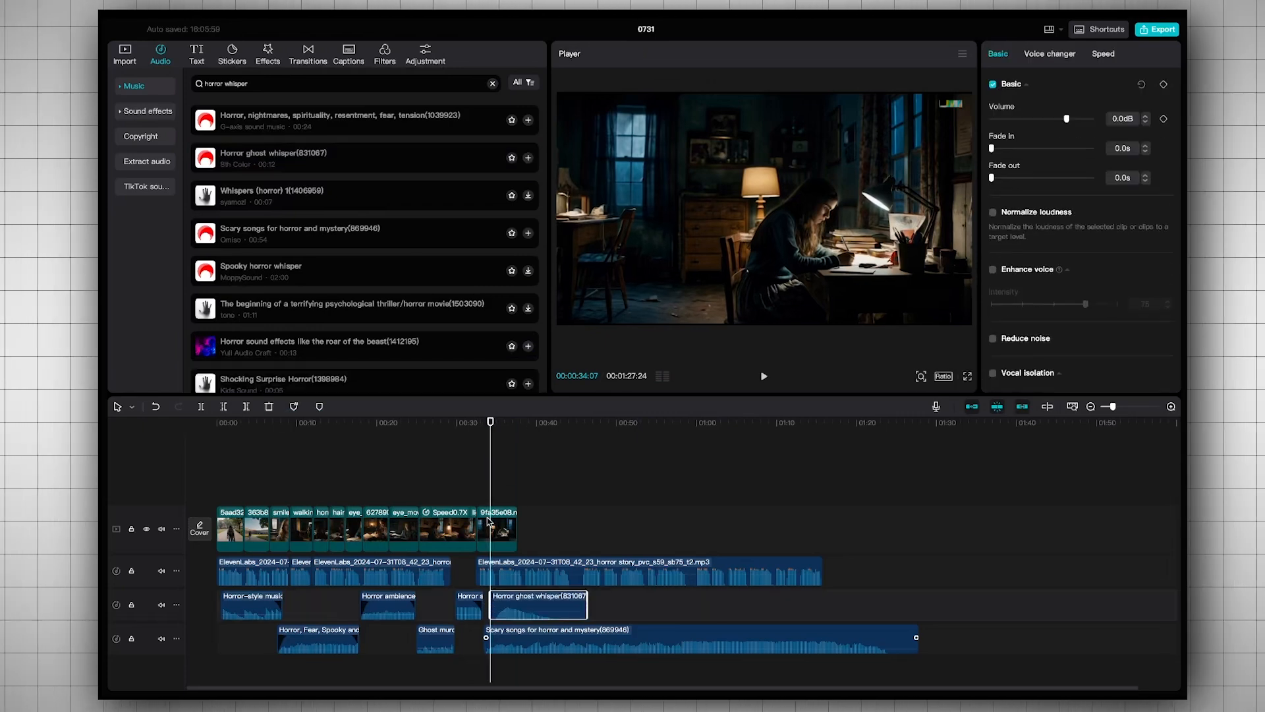
- Add Horror ghost whisper and Surprised horror sound, extending scenes to about 49 seconds
left_click(125, 50)
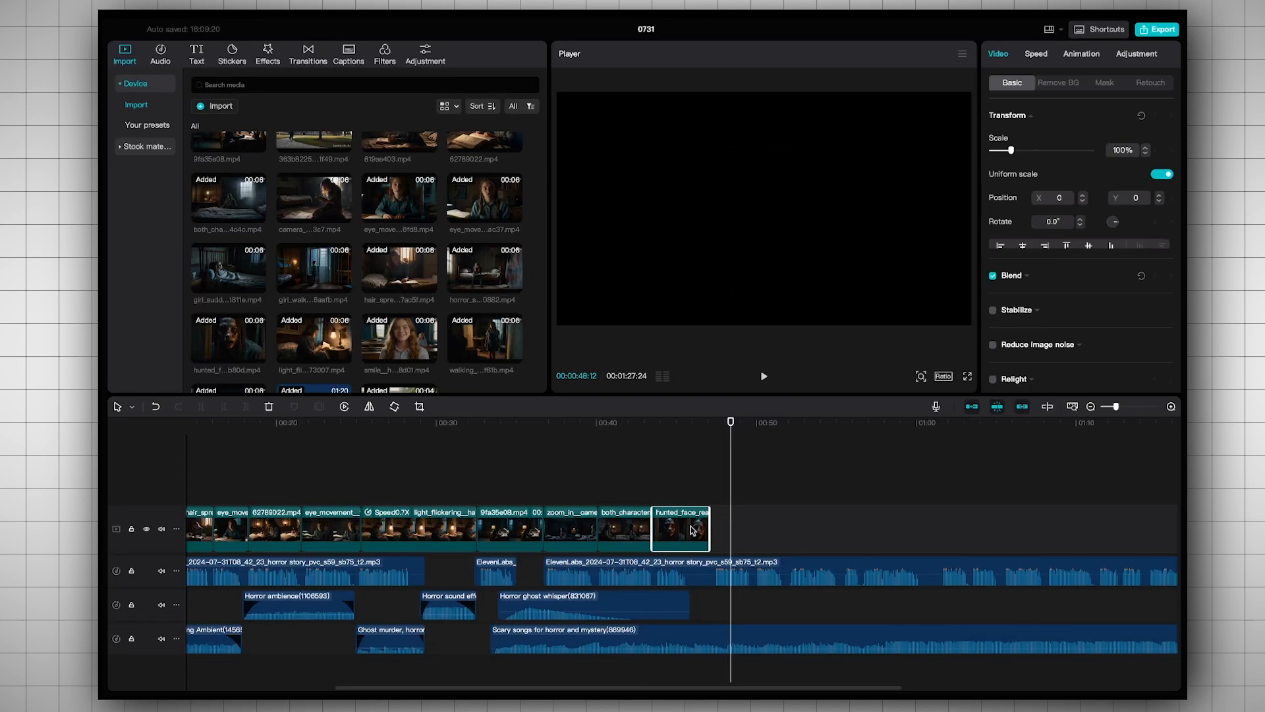
left_click(160, 50)
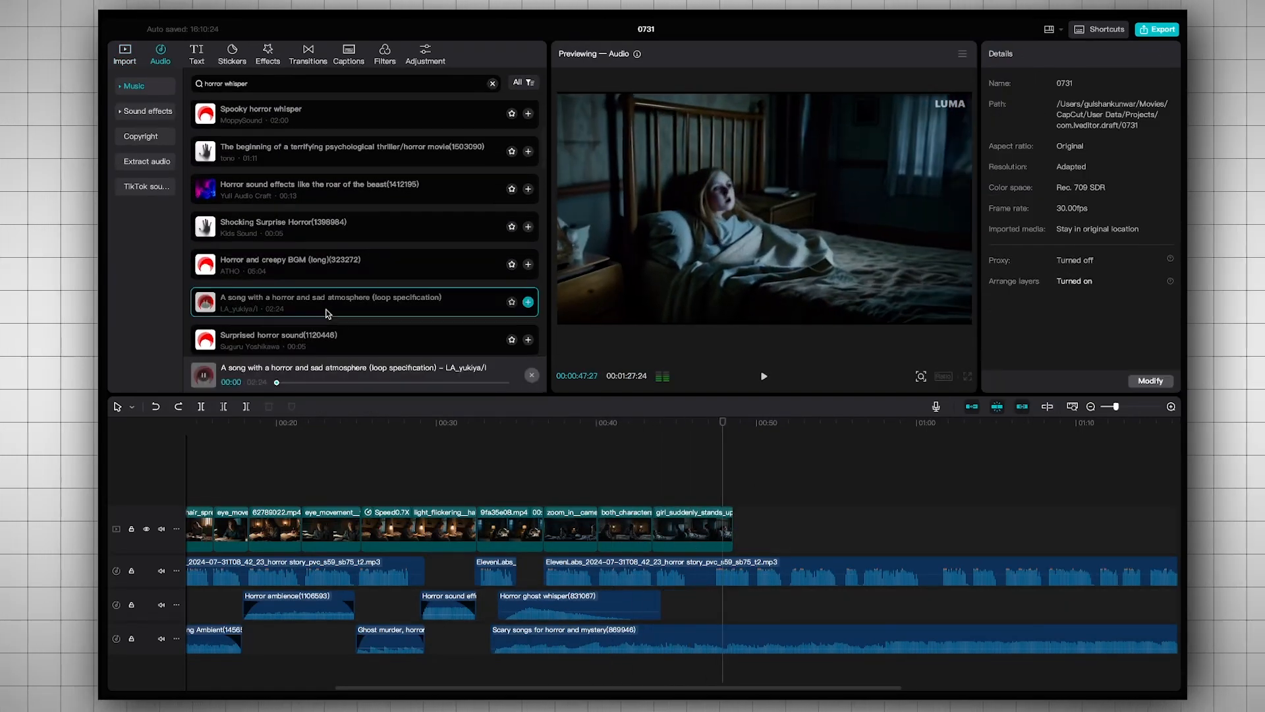
left_click(569, 571)
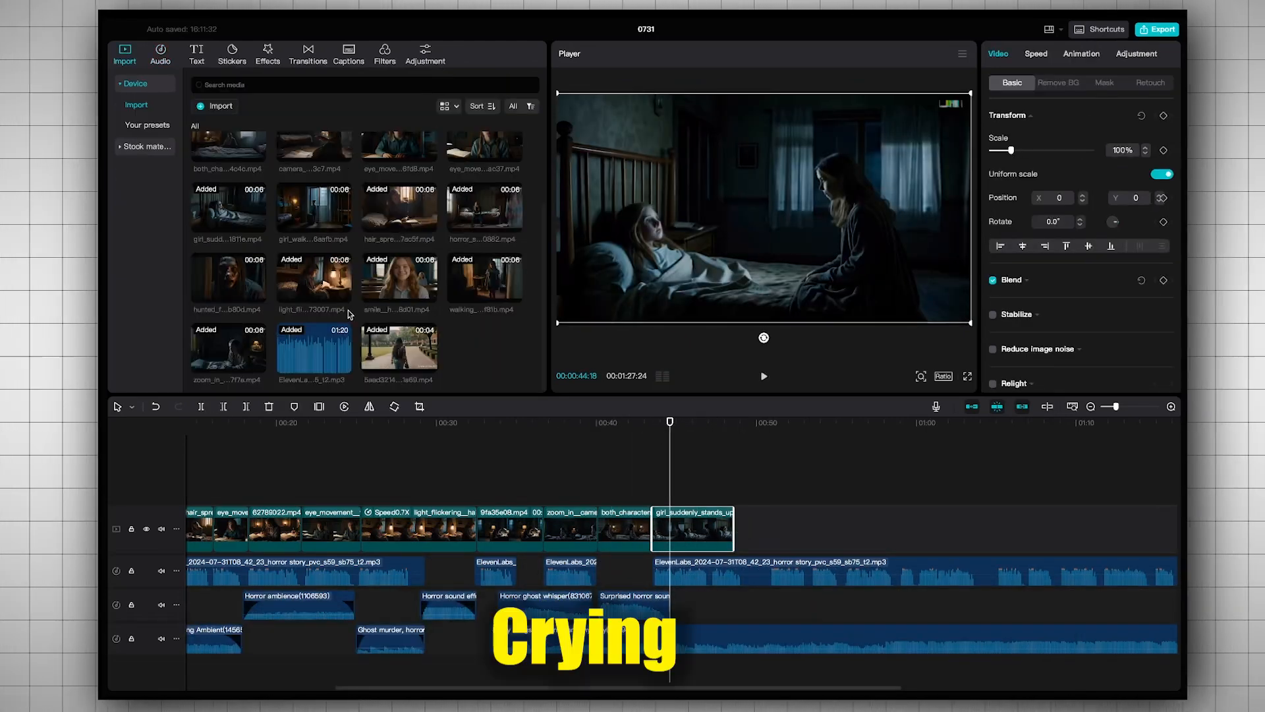
left_click(160, 50)
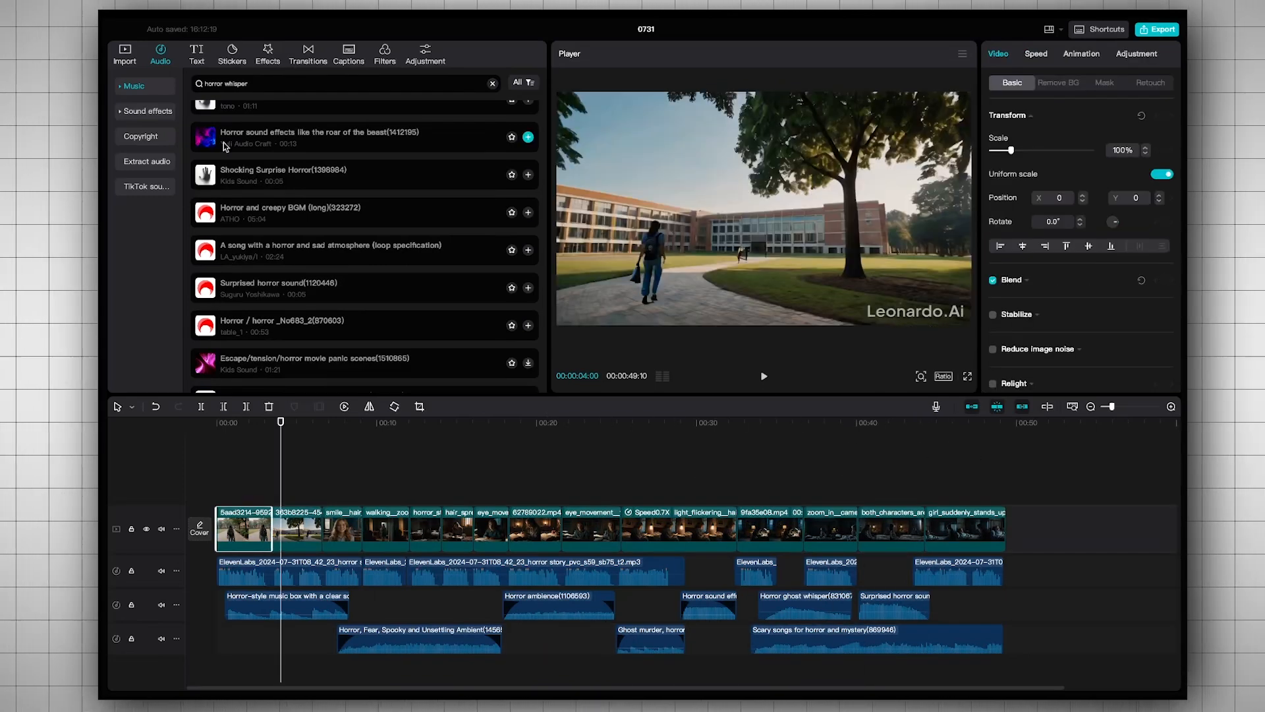
- Join the opening clips with a Black Fade transition, accepting duplicate frames, and add another surprised horror sound
left_click(307, 54)
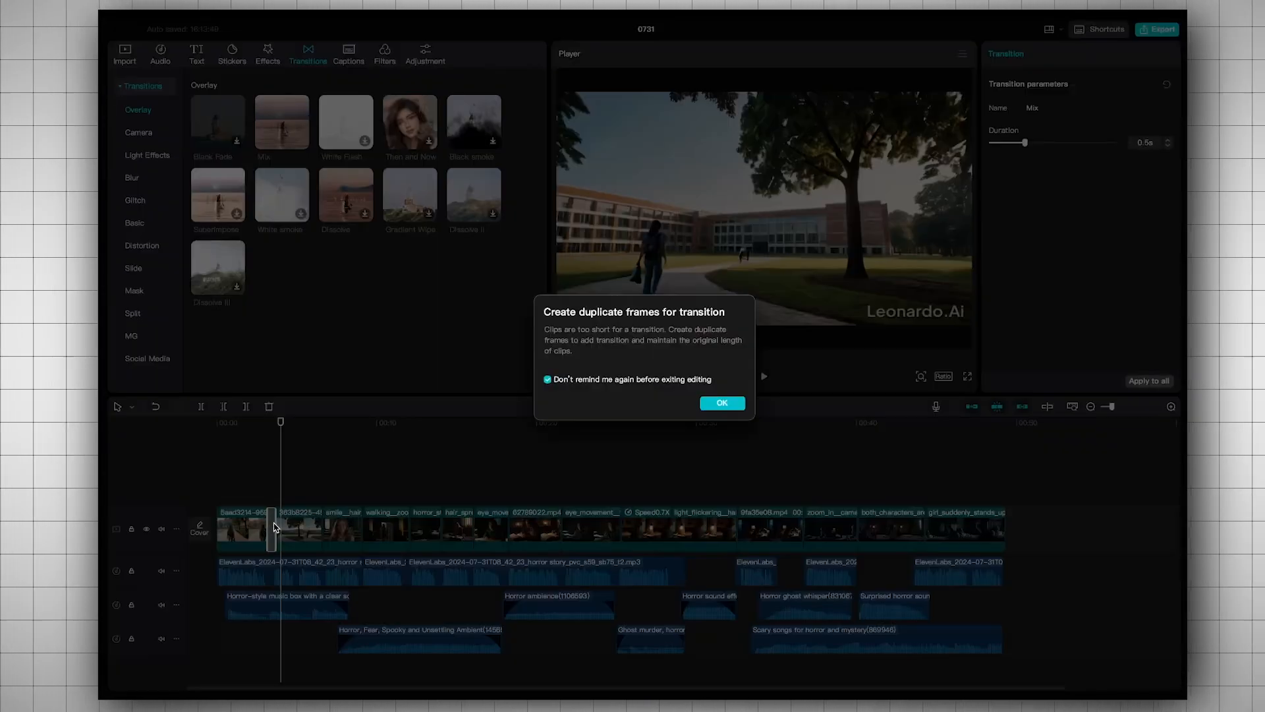
left_click(720, 403)
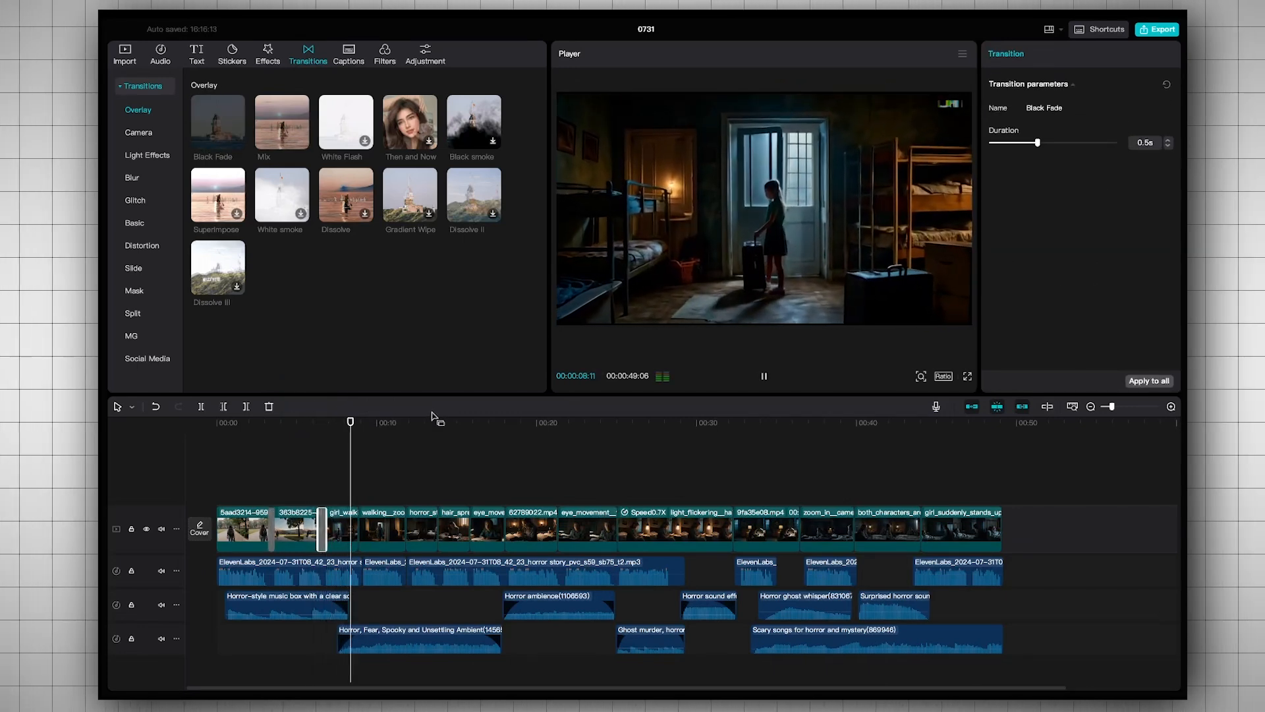
left_click(267, 53)
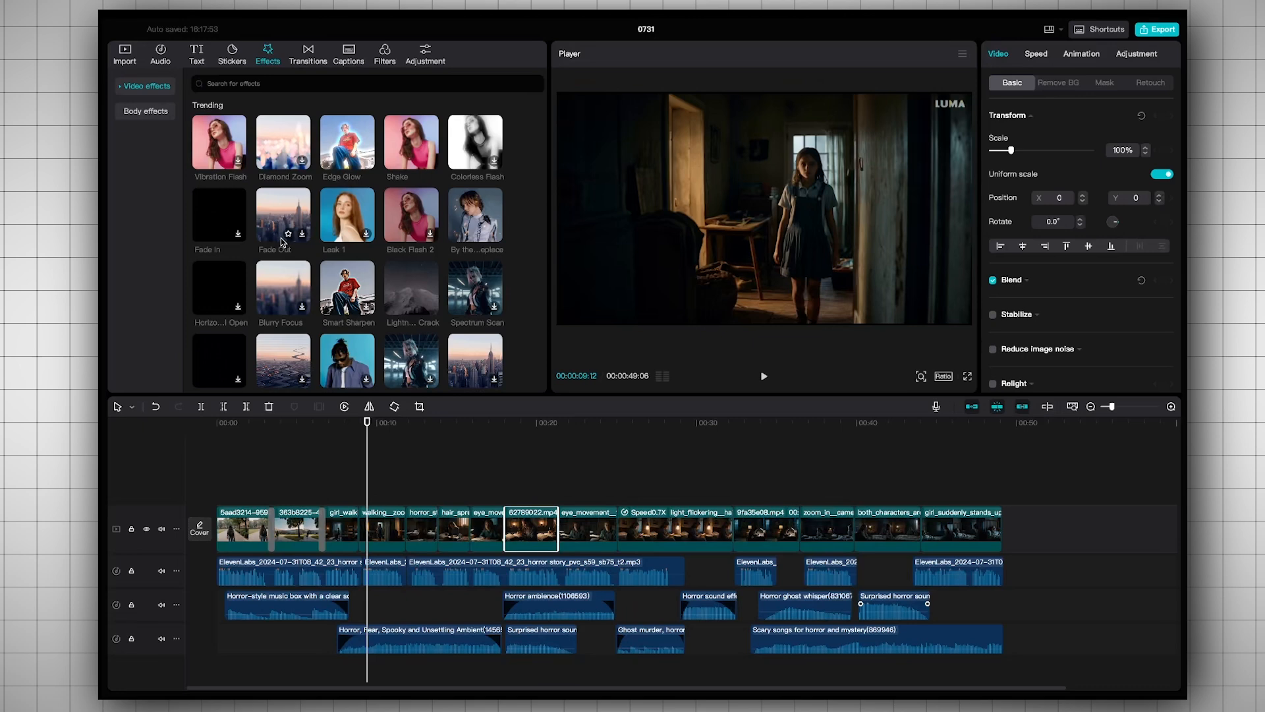
mouse_move(346, 213)
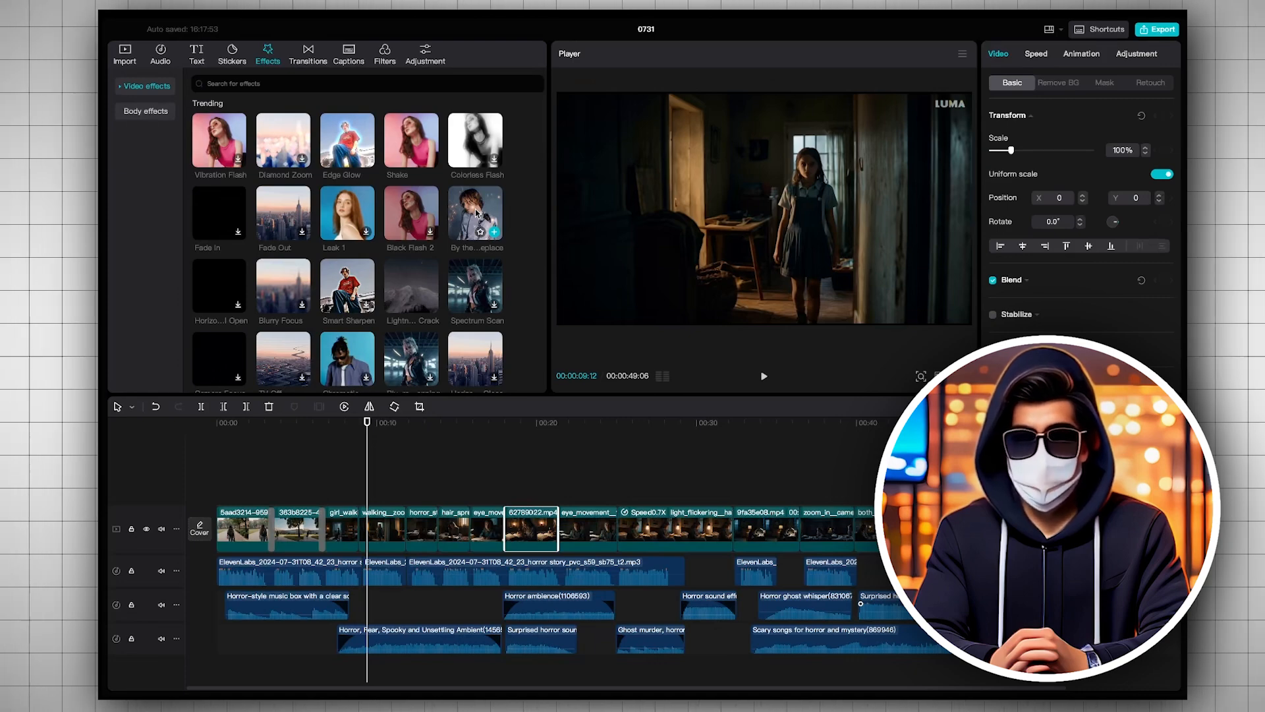
left_click(160, 50)
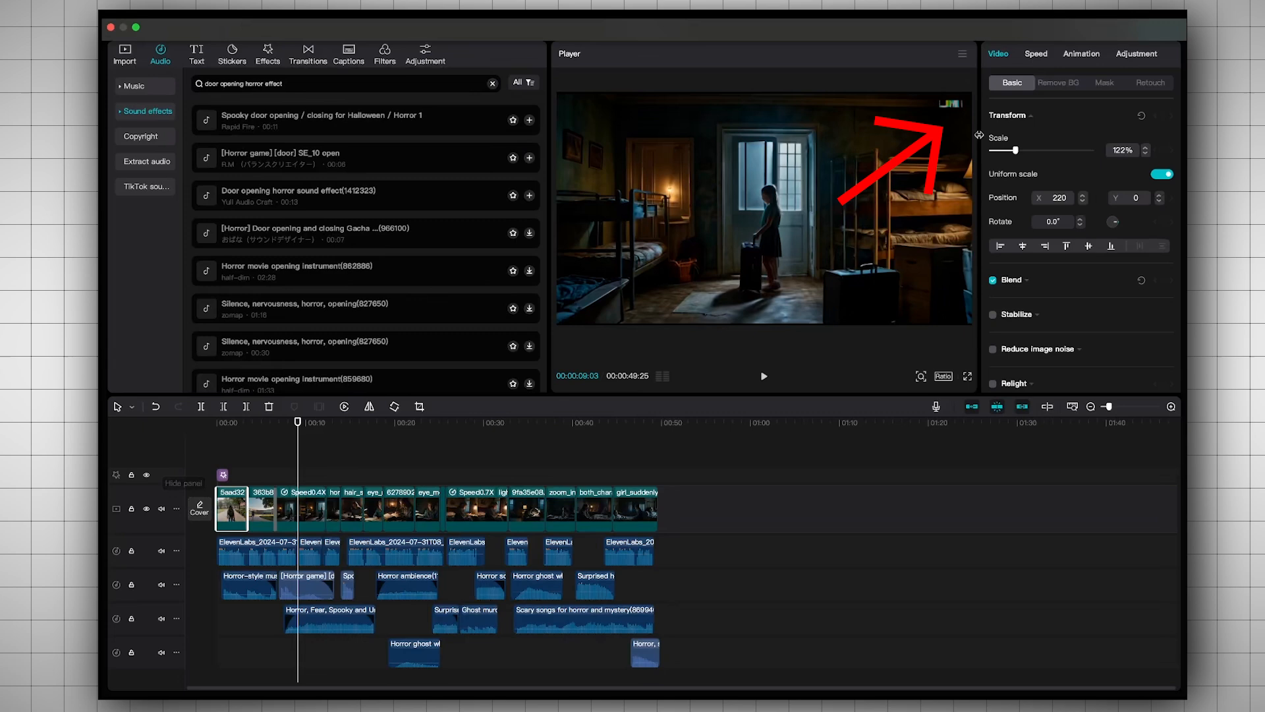
- Scale the bedside scene to about 119% to crop the watermark and return to the media panel
left_click(631, 422)
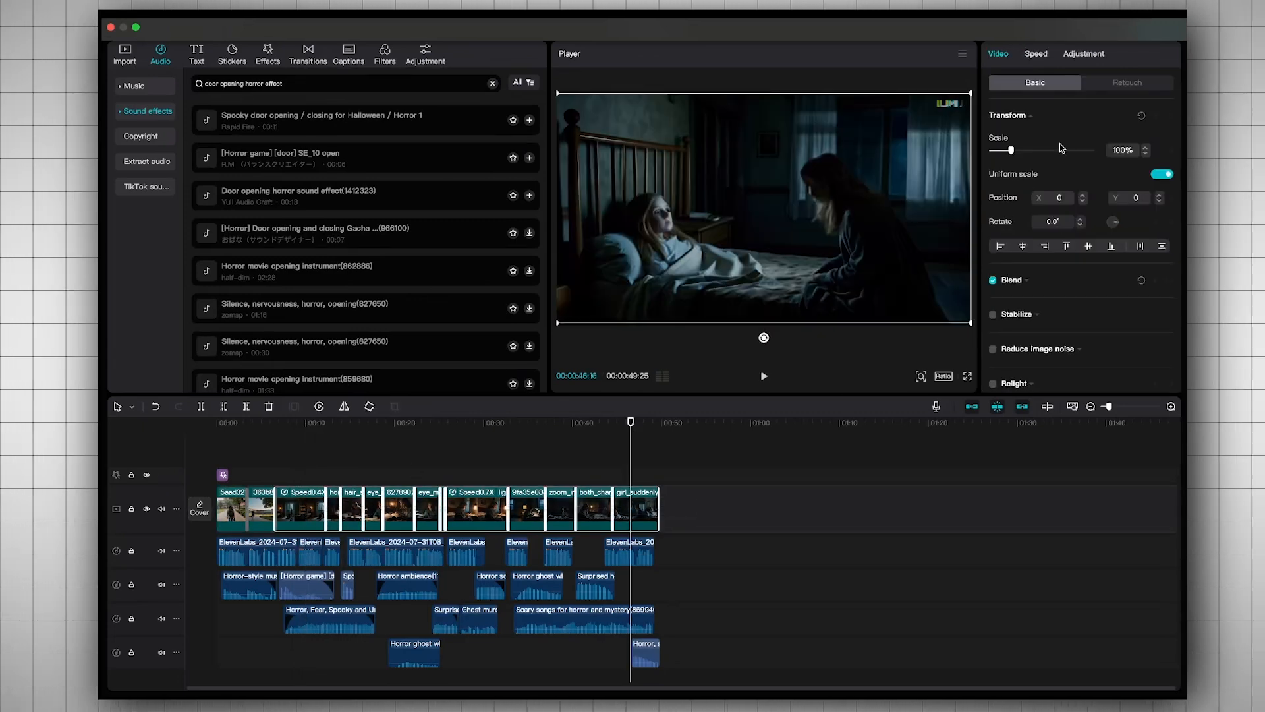
left_click_drag(1007, 150, 1018, 150)
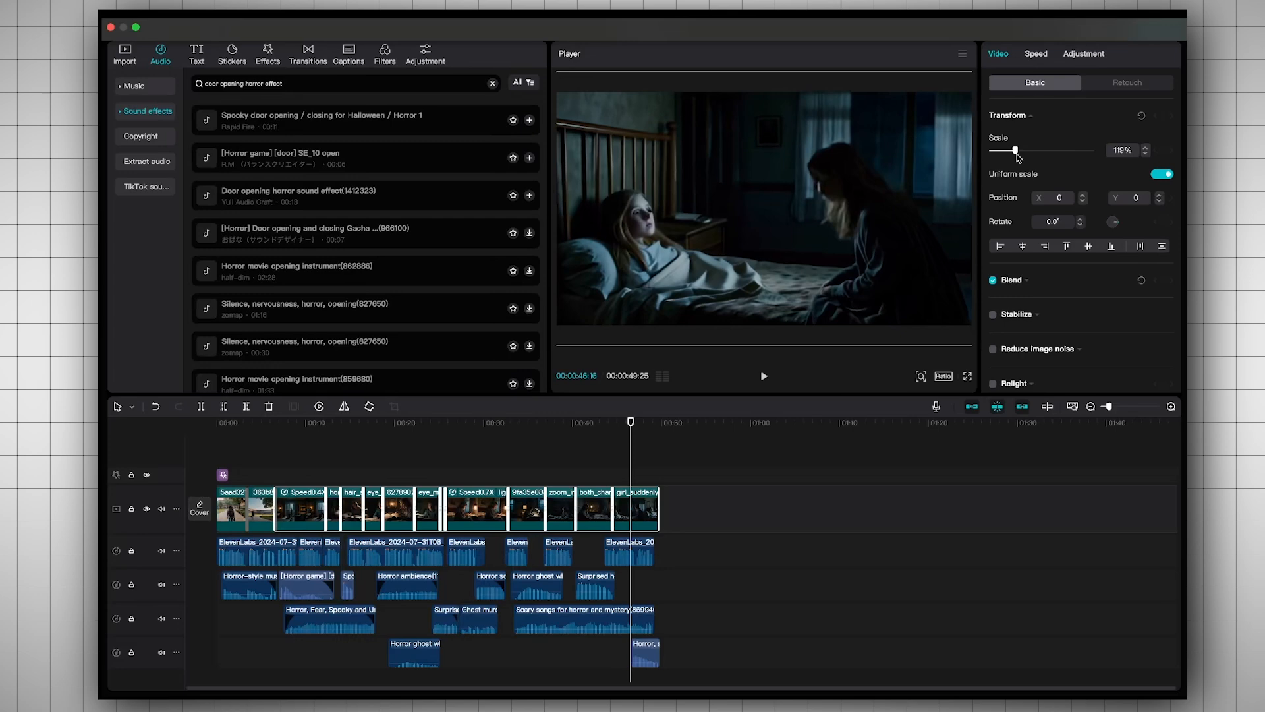
left_click(125, 50)
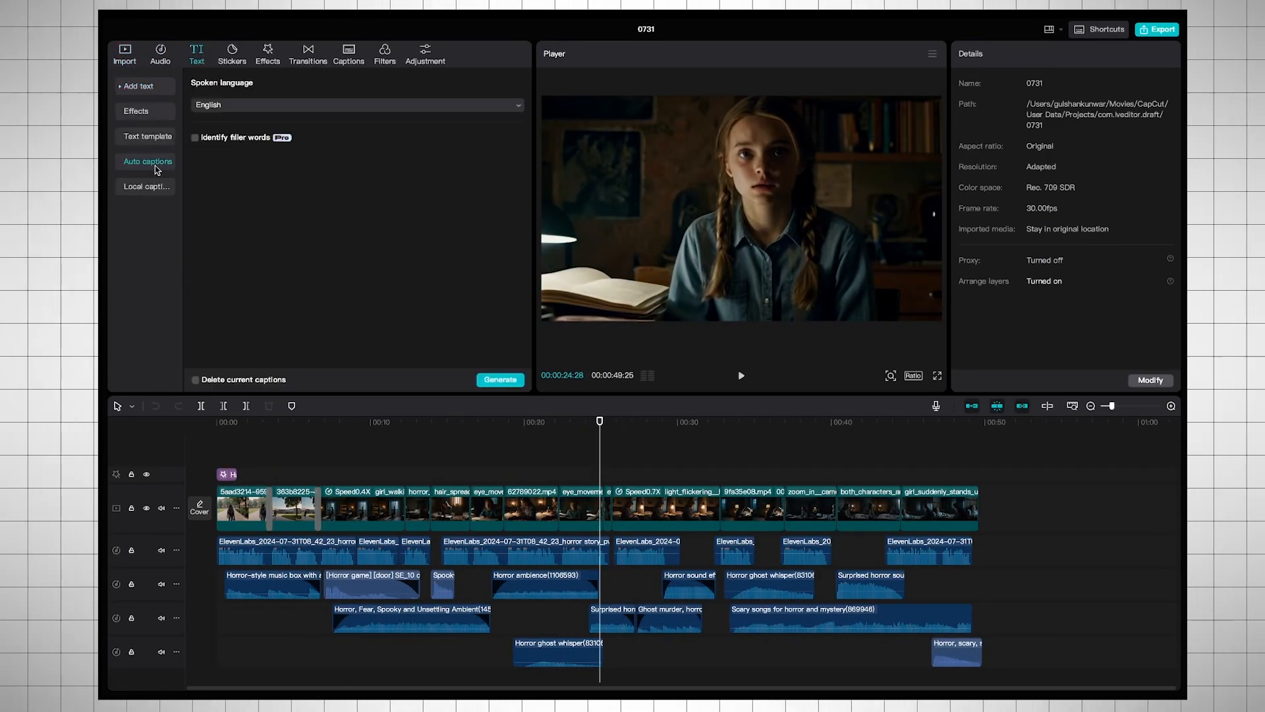
- Generate English auto captions in the bold red preset style and bring up the 1080p MP4 export settings
left_click(500, 380)
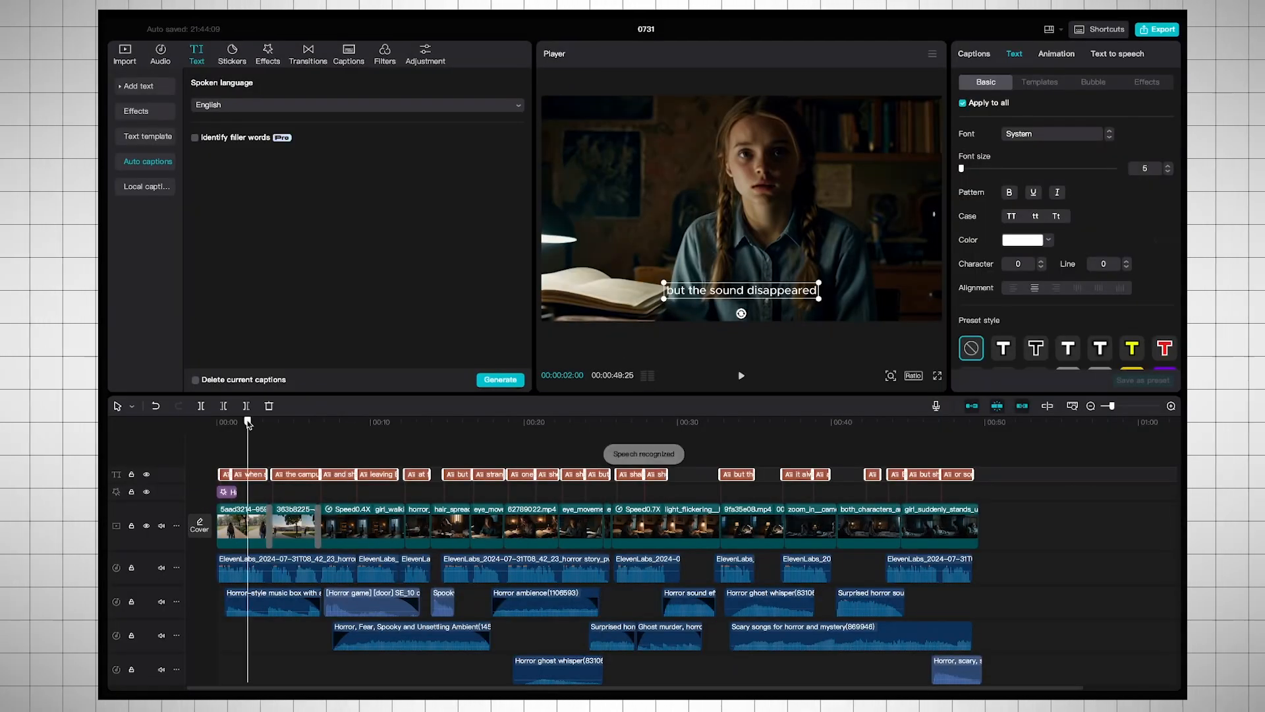
left_click(1039, 82)
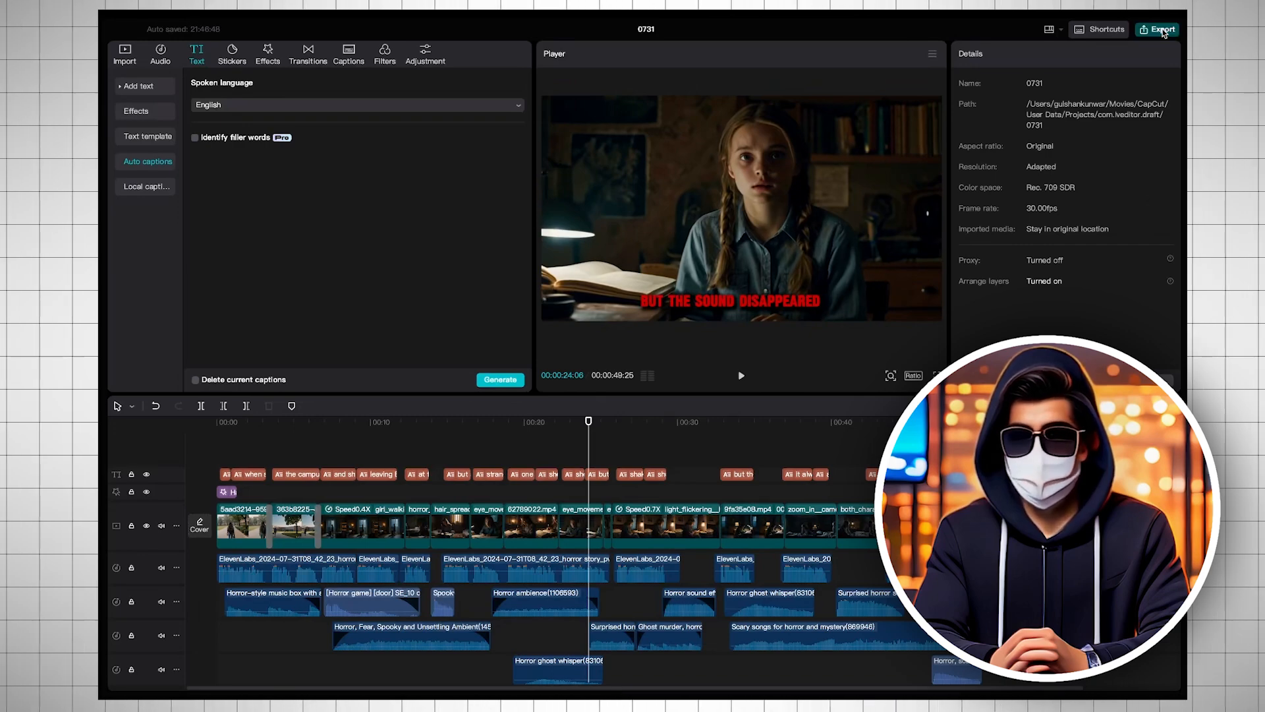
left_click(1157, 31)
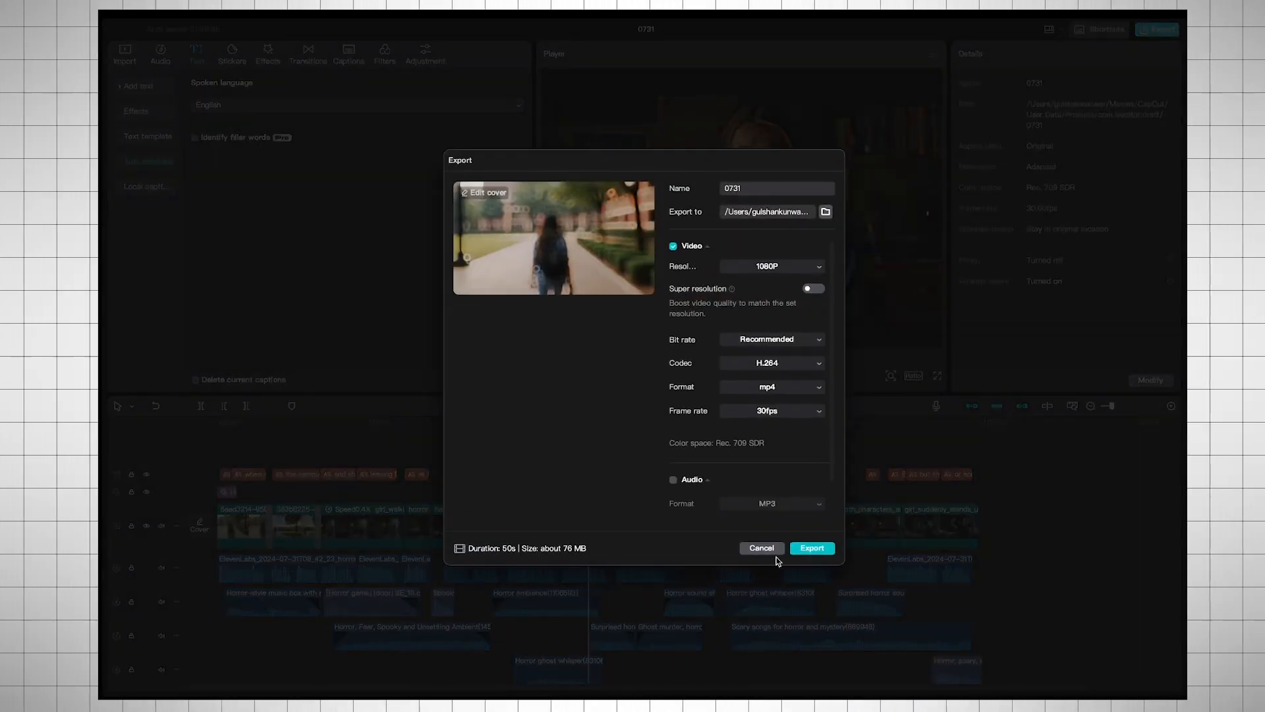